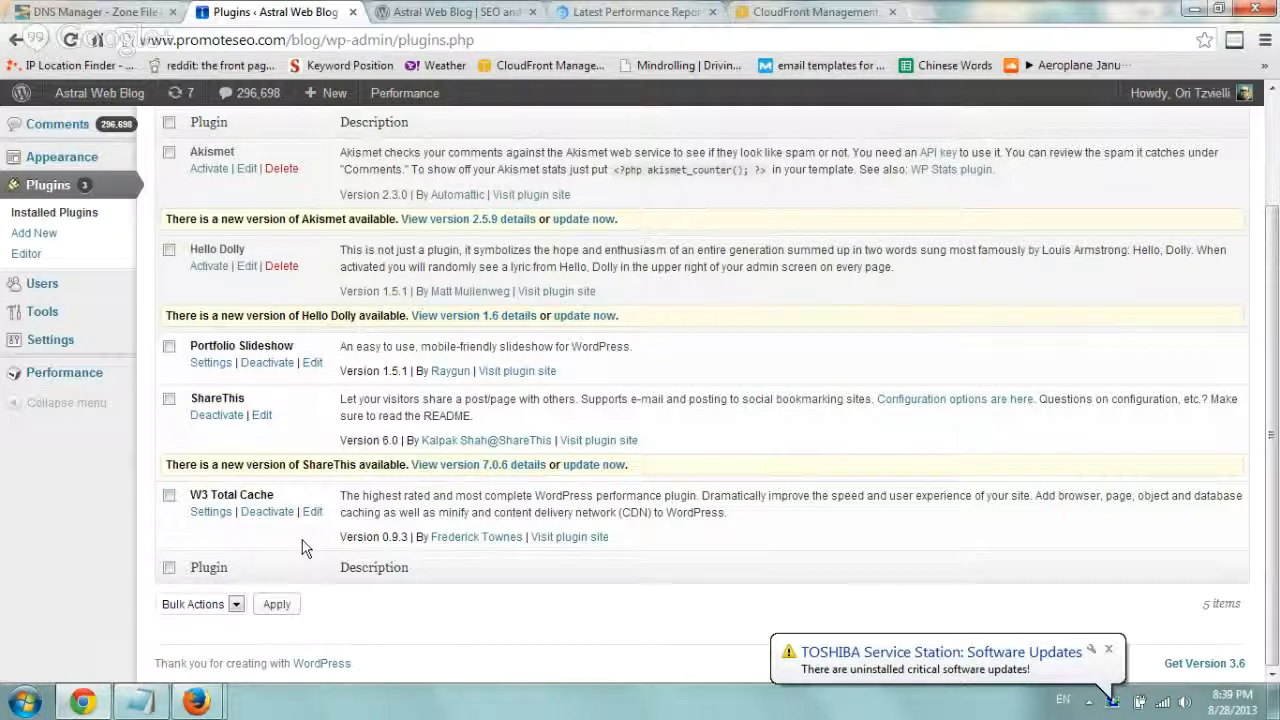
mouse_move(358, 440)
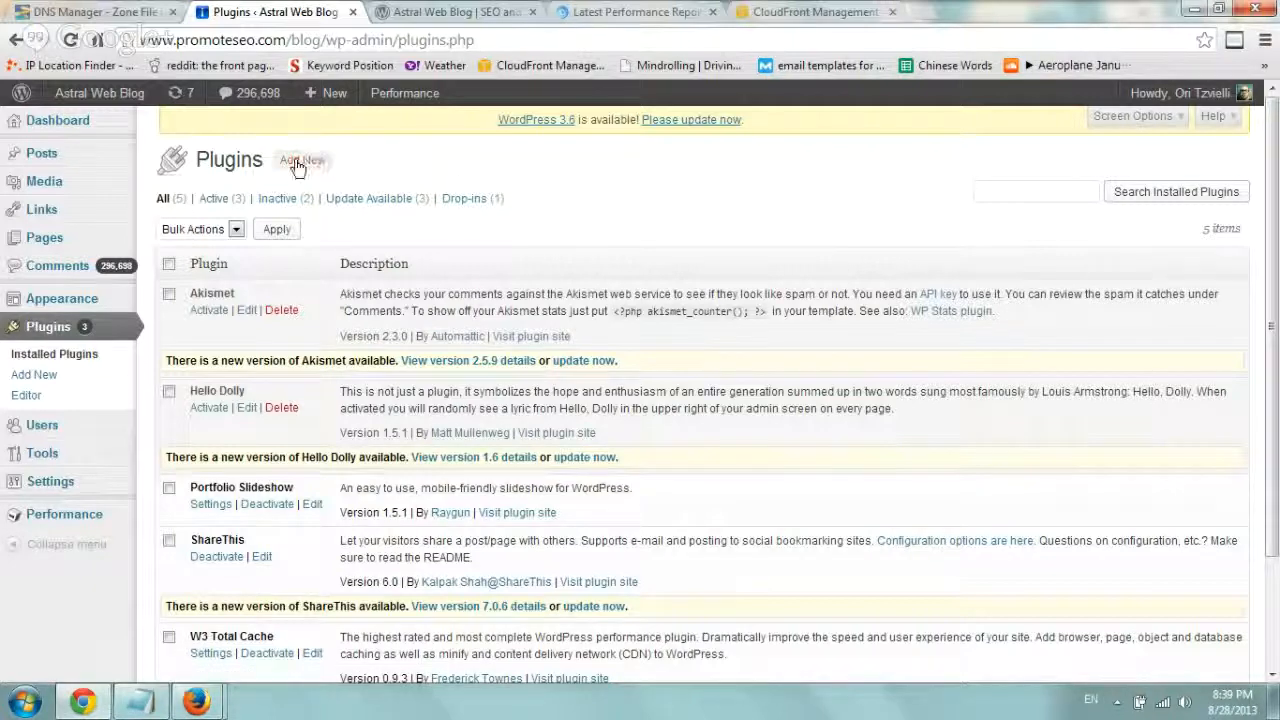
Step: Search Add New plugins for "w3 total cache" and confirm W3 Total Cache shows as Installed
click(302, 160)
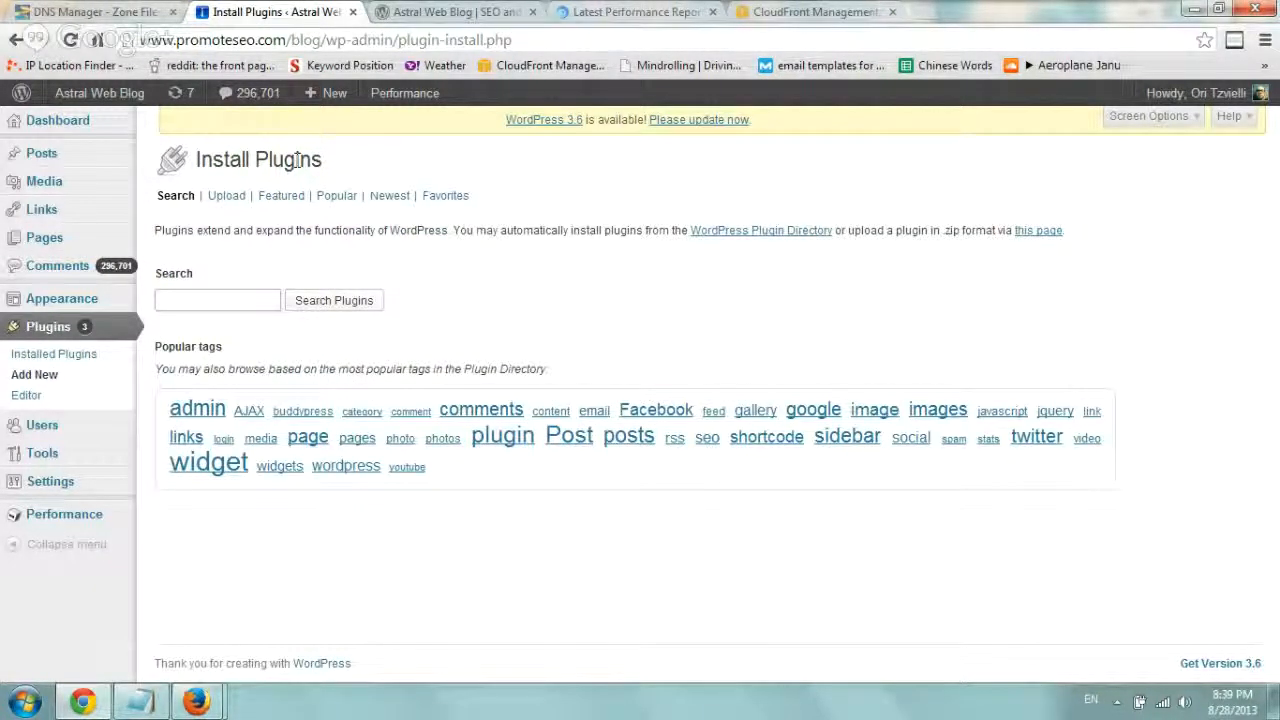
mouse_move(300, 262)
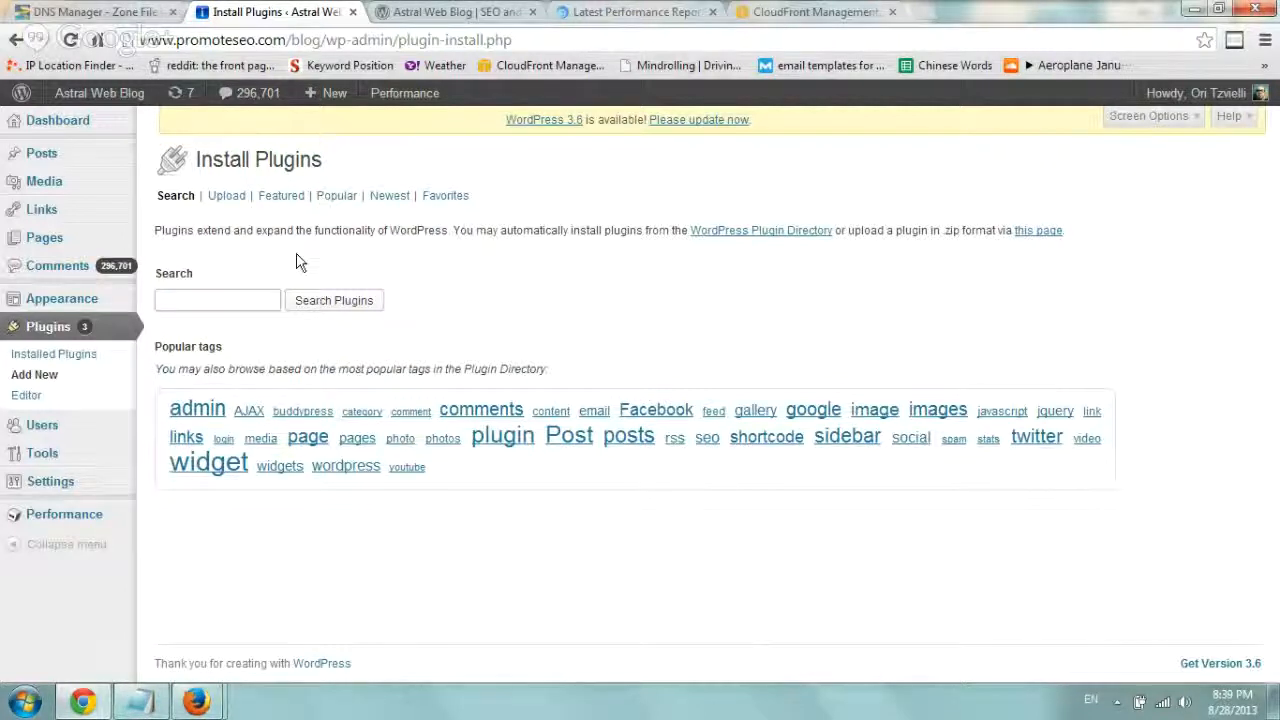
text(w3 total ca)
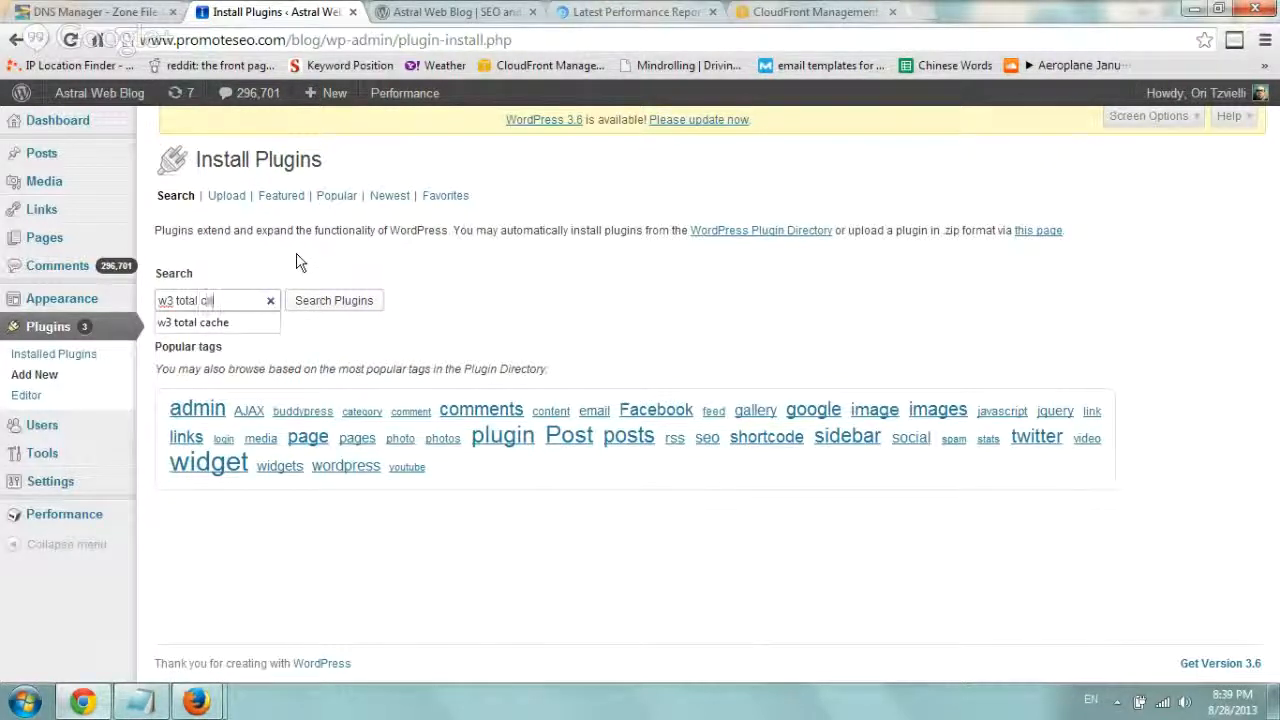
click(334, 300)
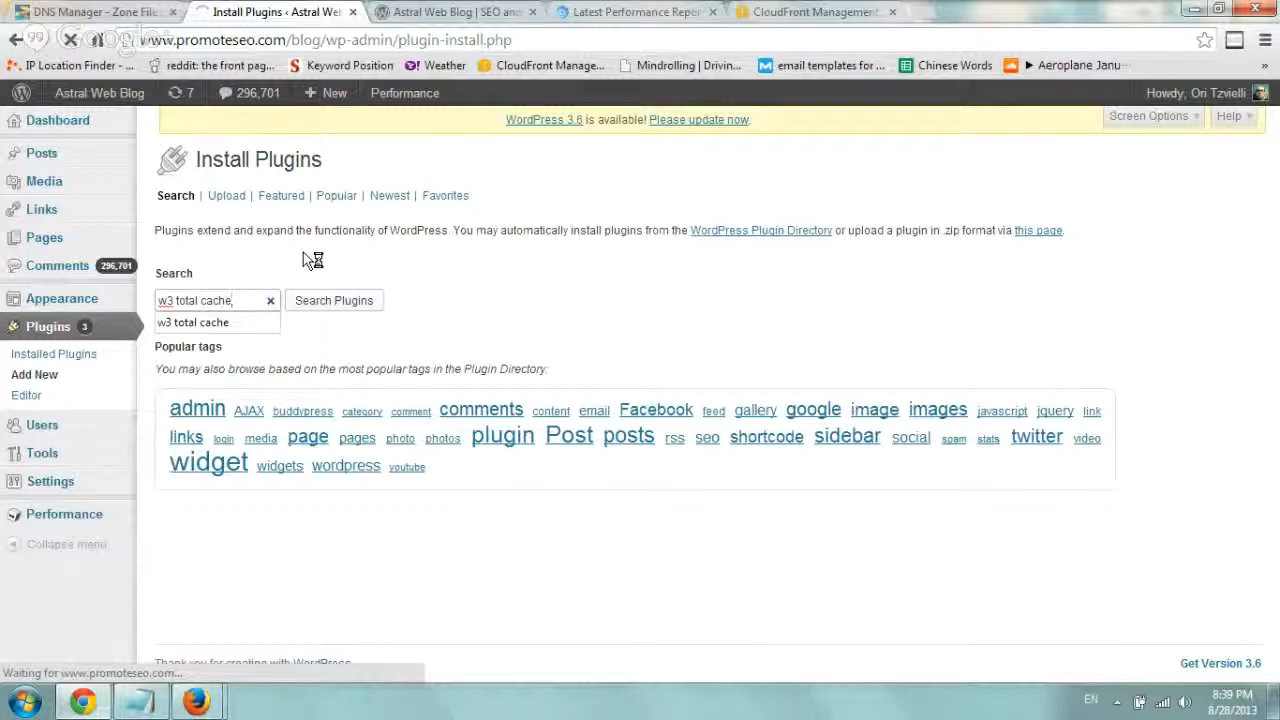
click(332, 300)
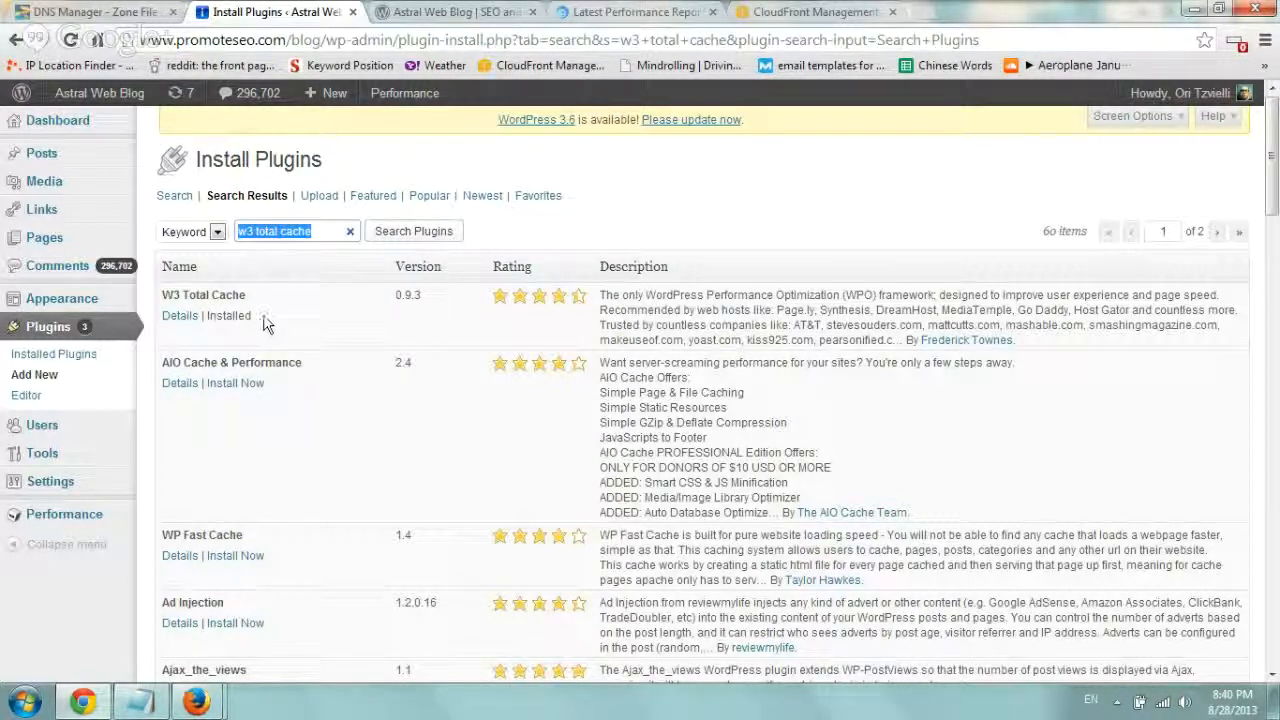
mouse_move(122, 364)
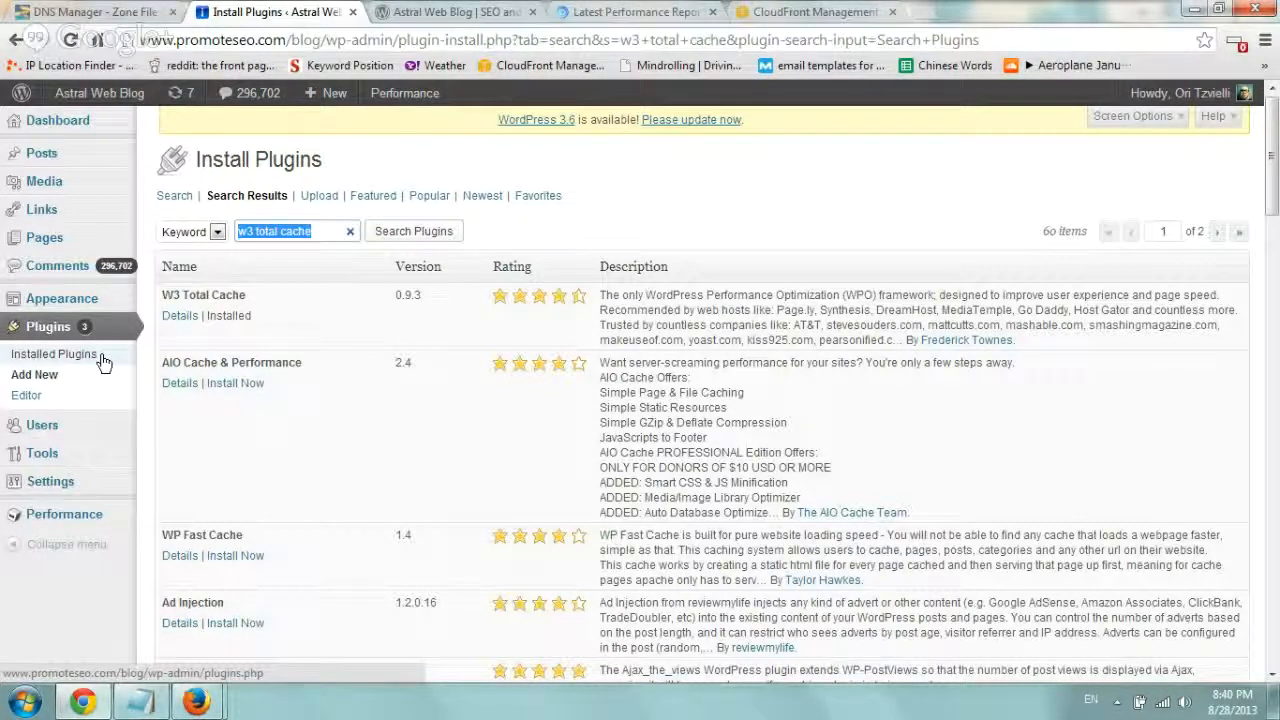
Step: From Installed Plugins, go to W3 Total Cache Settings and scroll to the CDN section
click(52, 354)
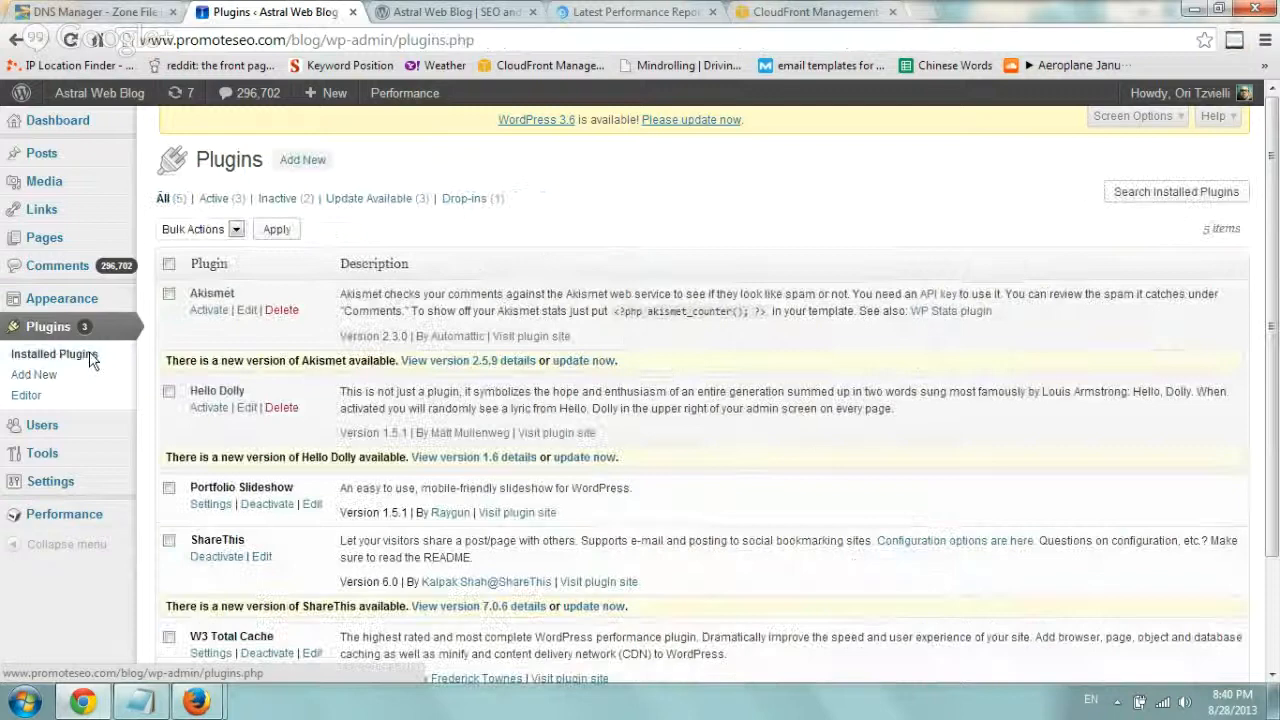
scroll(down, 3)
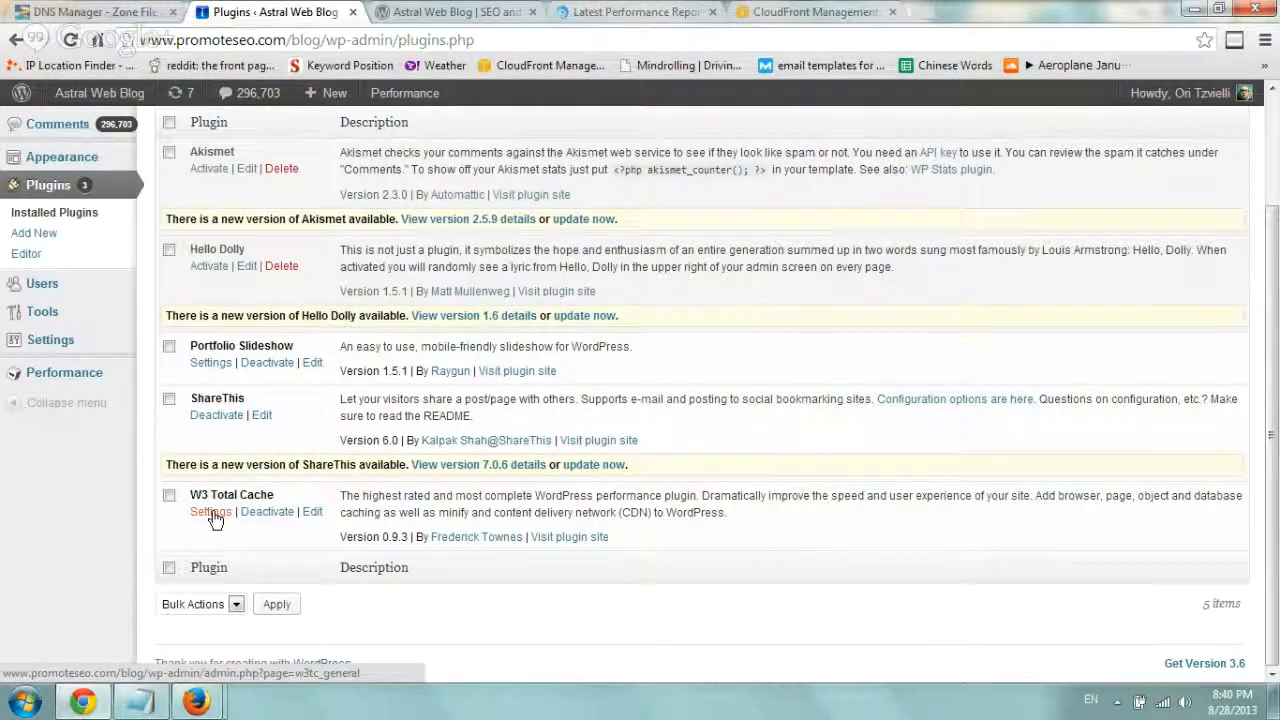
click(212, 512)
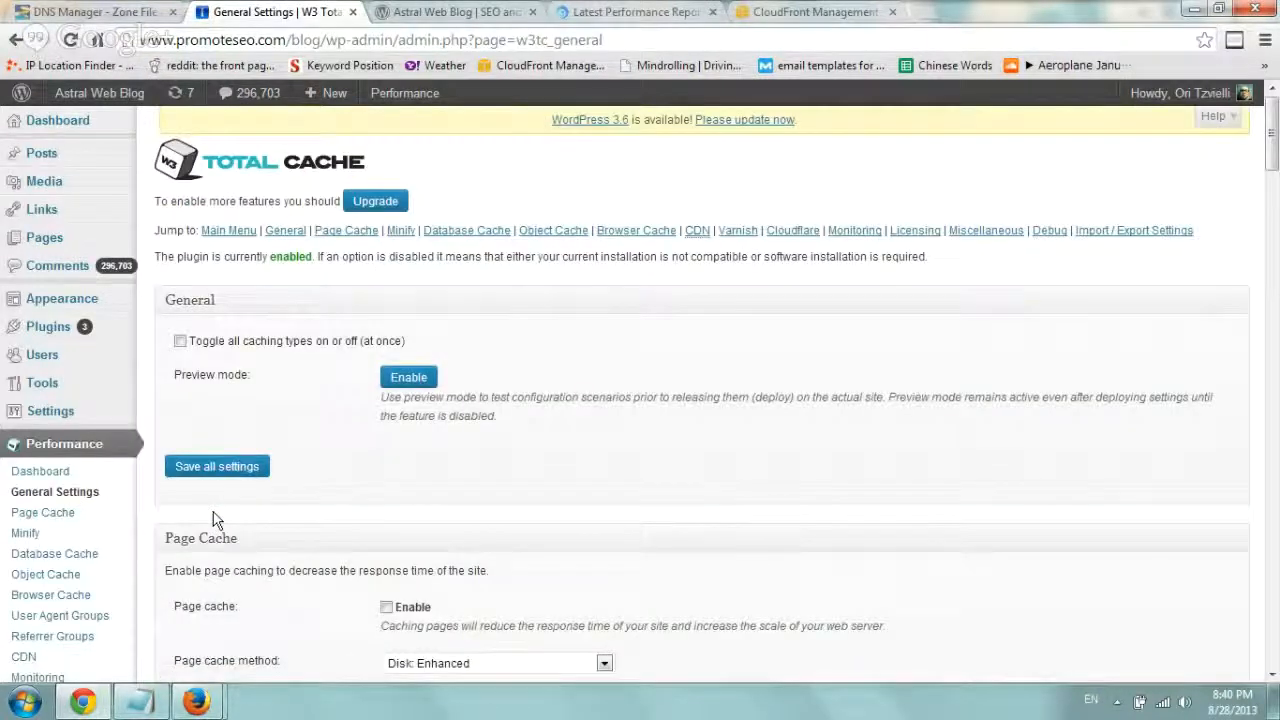
scroll(down, 3)
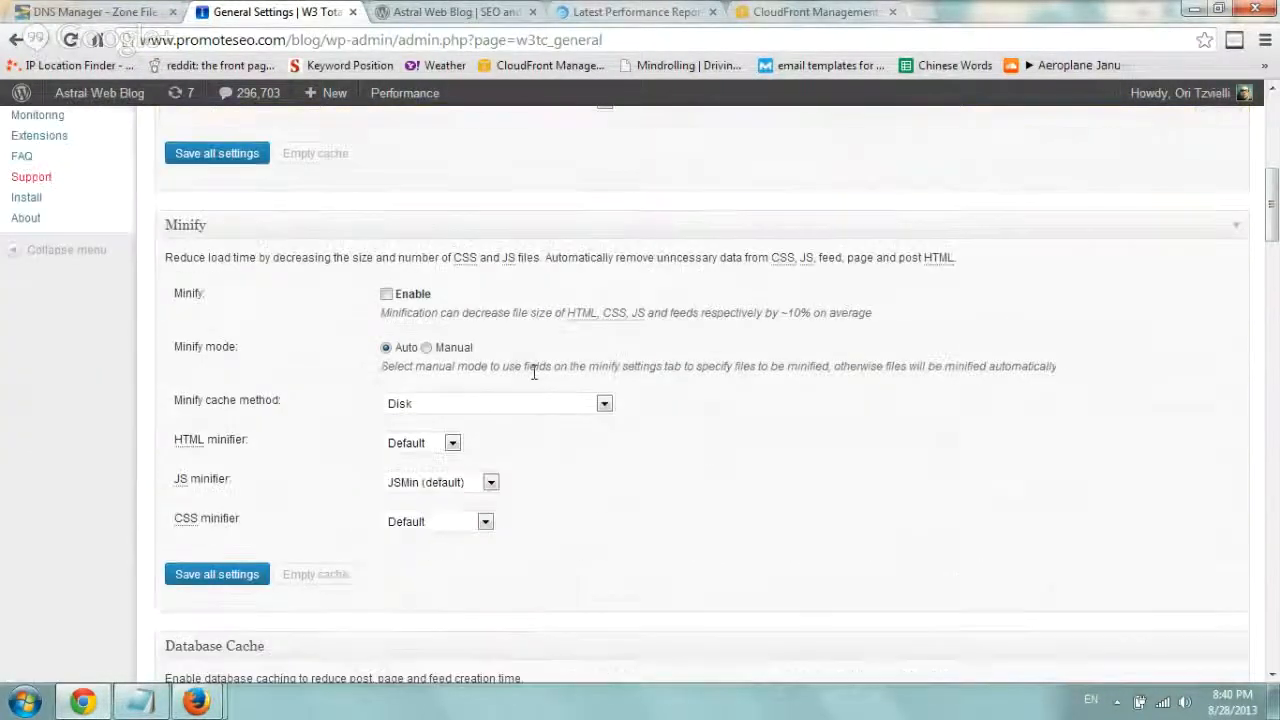
scroll(down, 3)
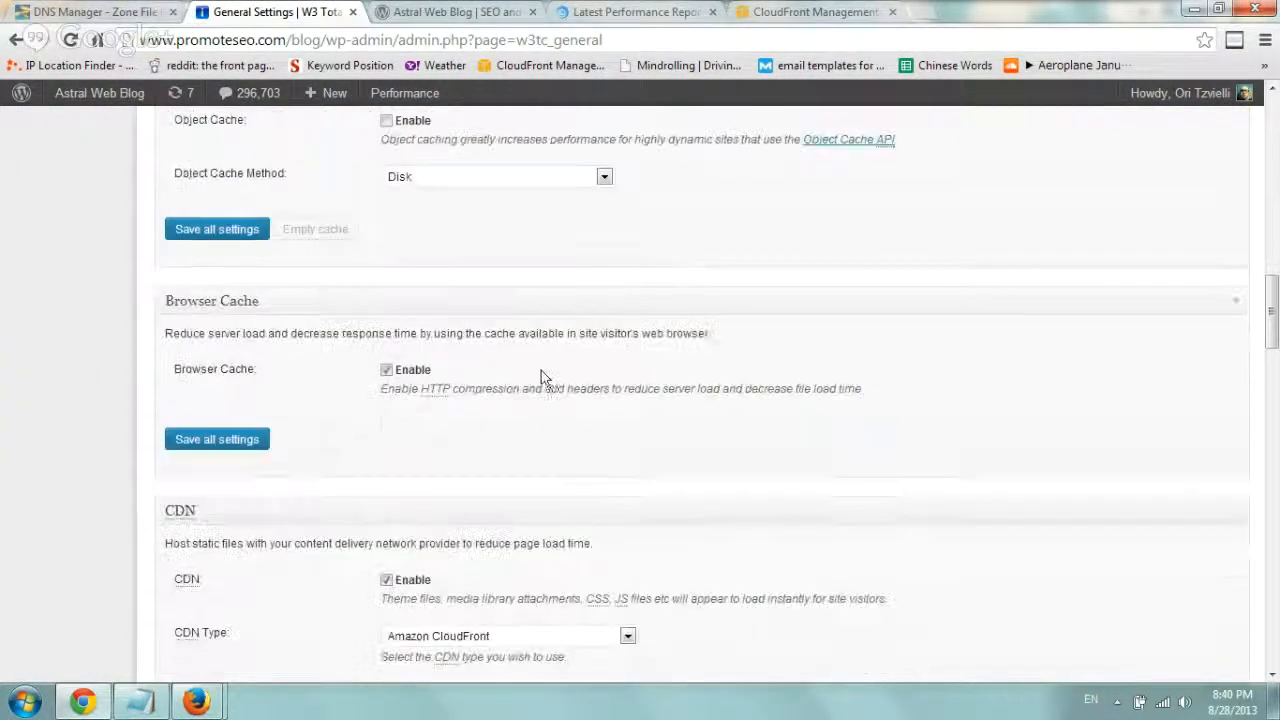
scroll(down, 3)
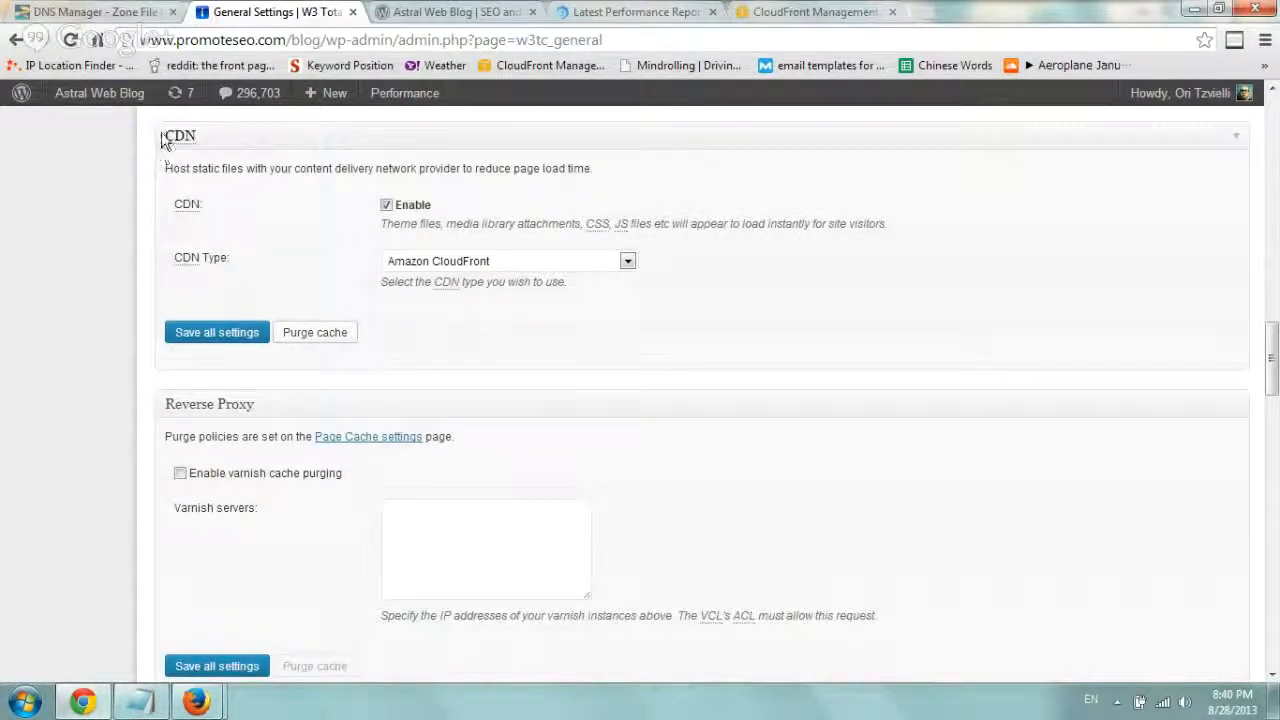
mouse_move(310, 150)
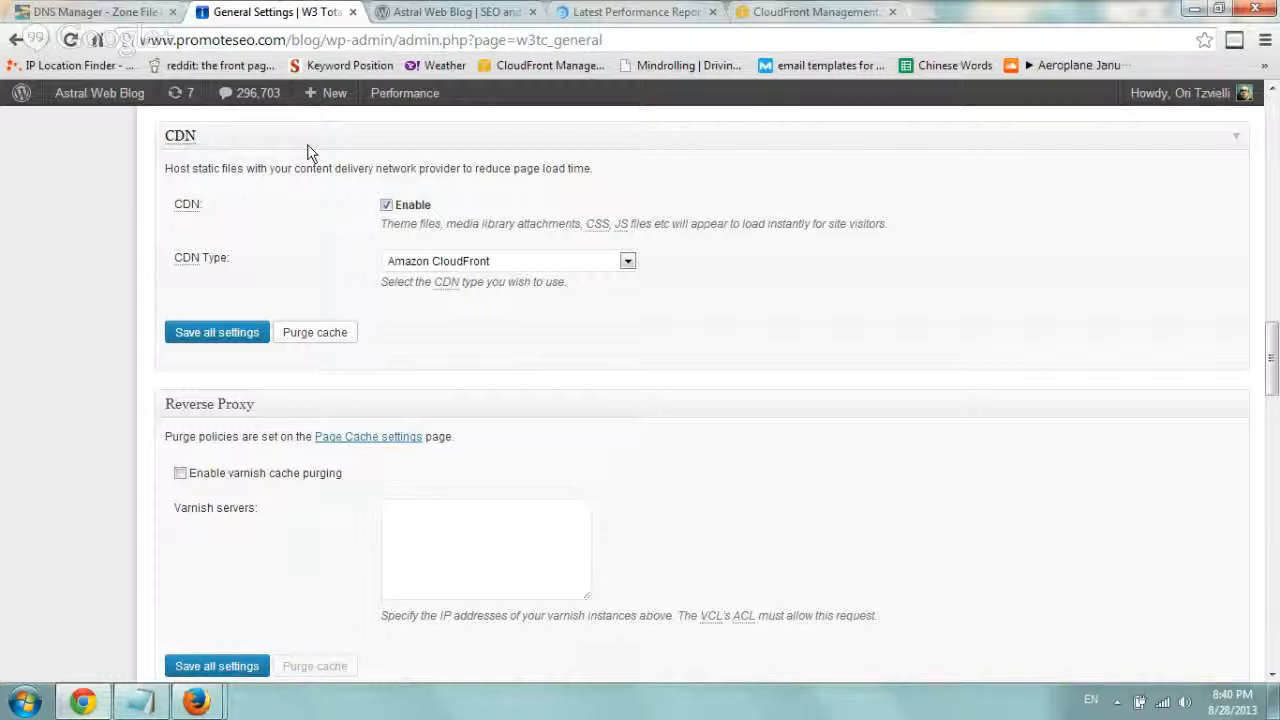
Step: Switch to the CloudFront tab and bring up the AWS account page in a new tab
click(810, 12)
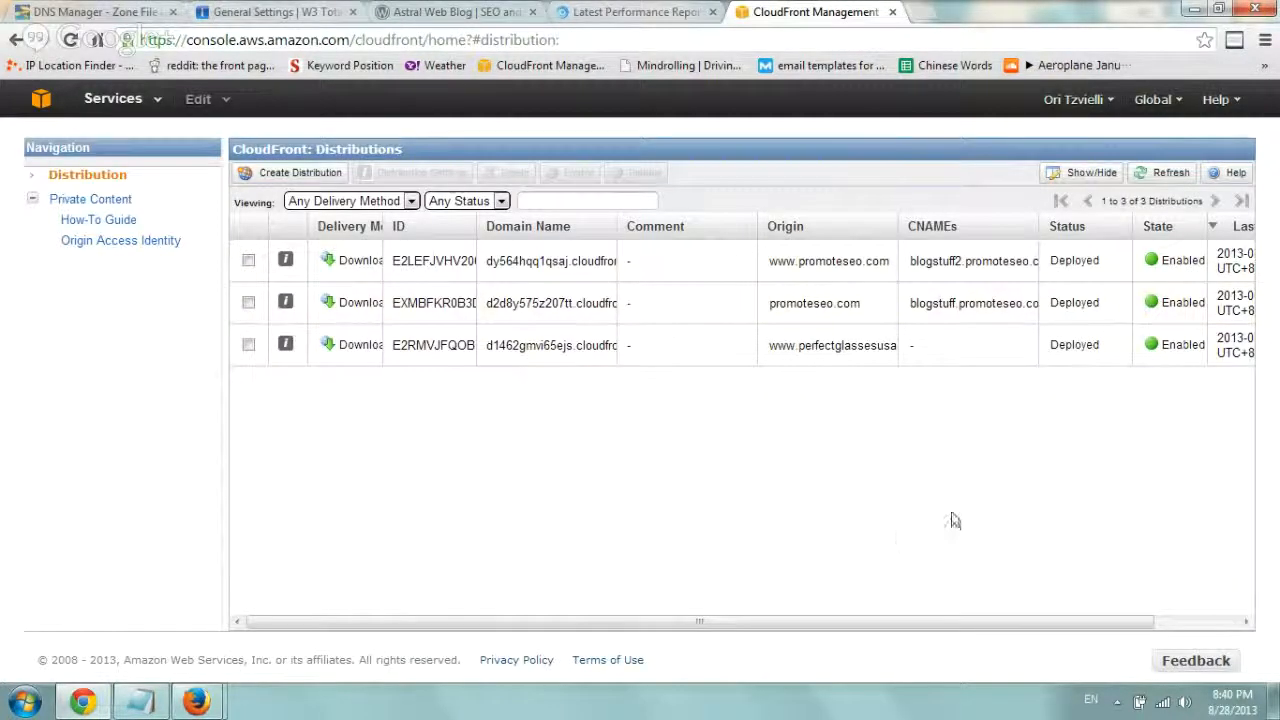
right_click(1076, 110)
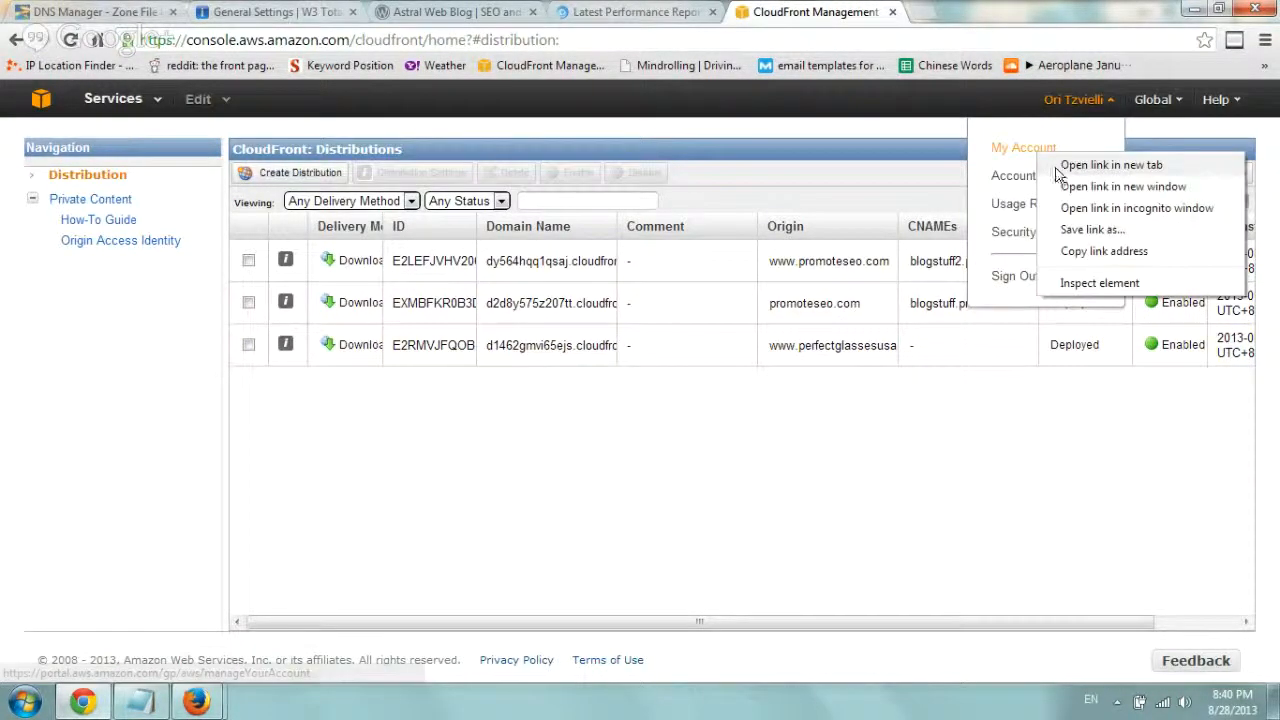
click(1112, 164)
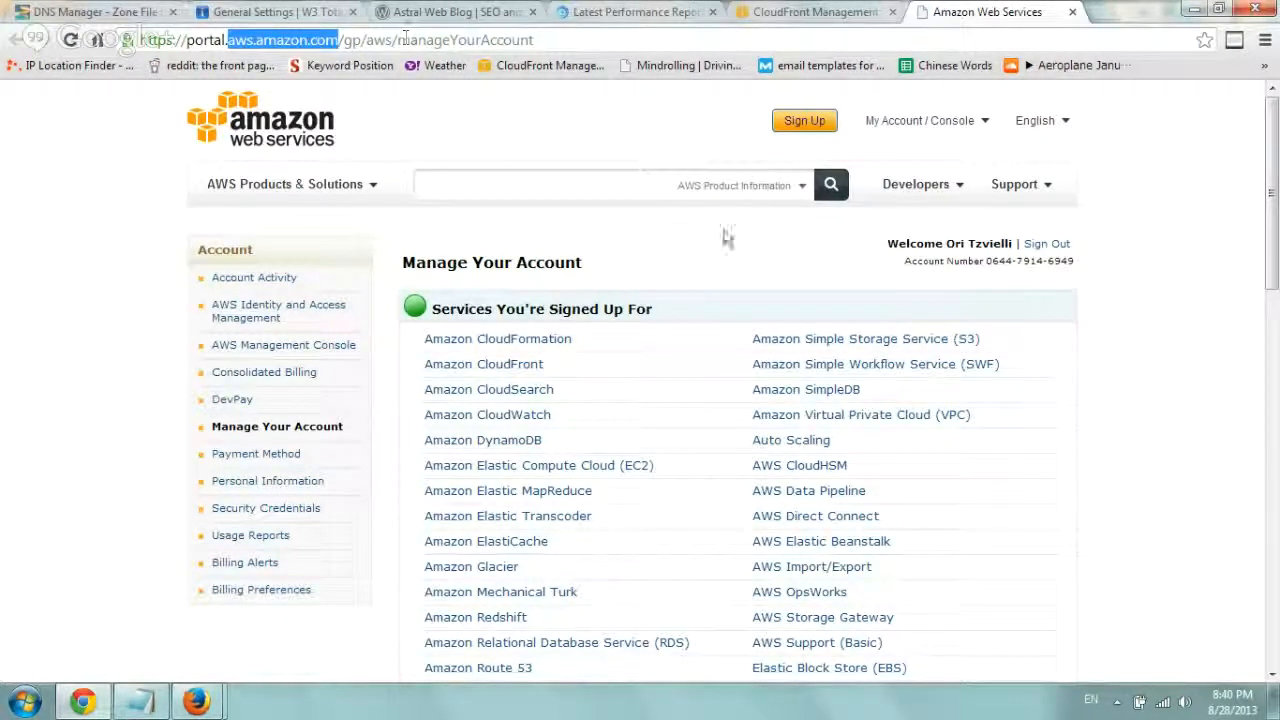
scroll(down, 3)
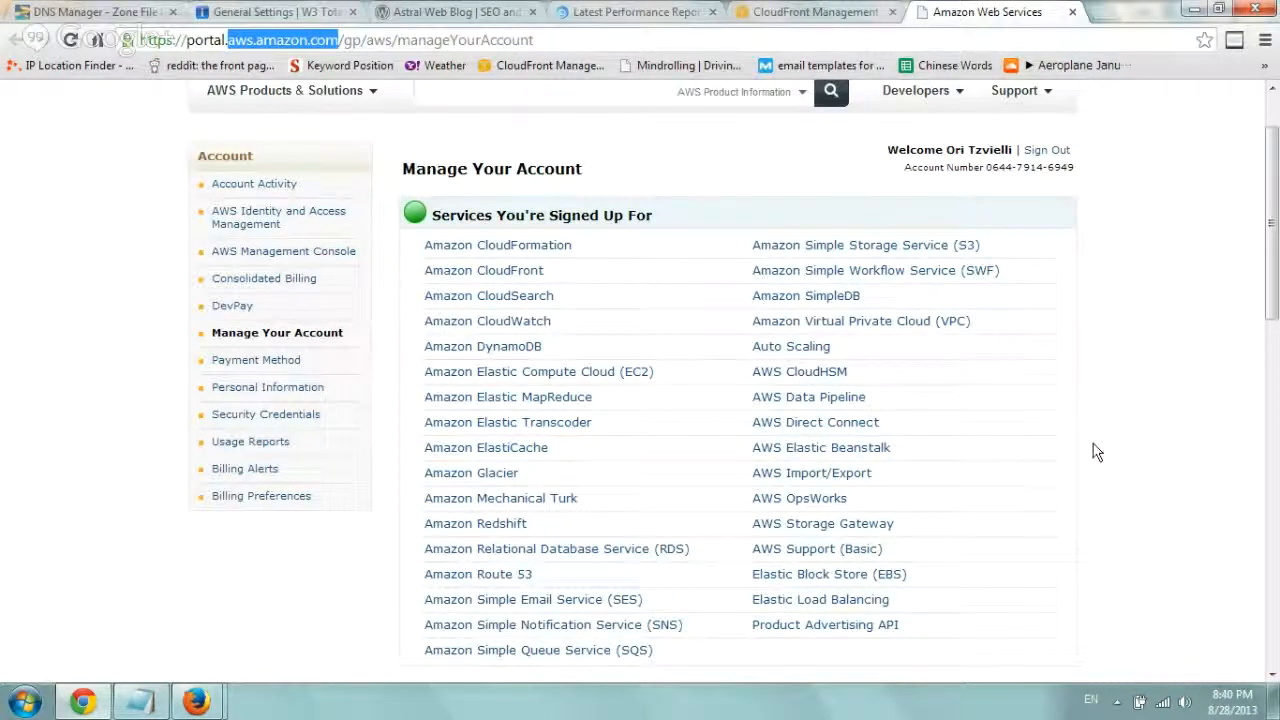
mouse_move(1116, 438)
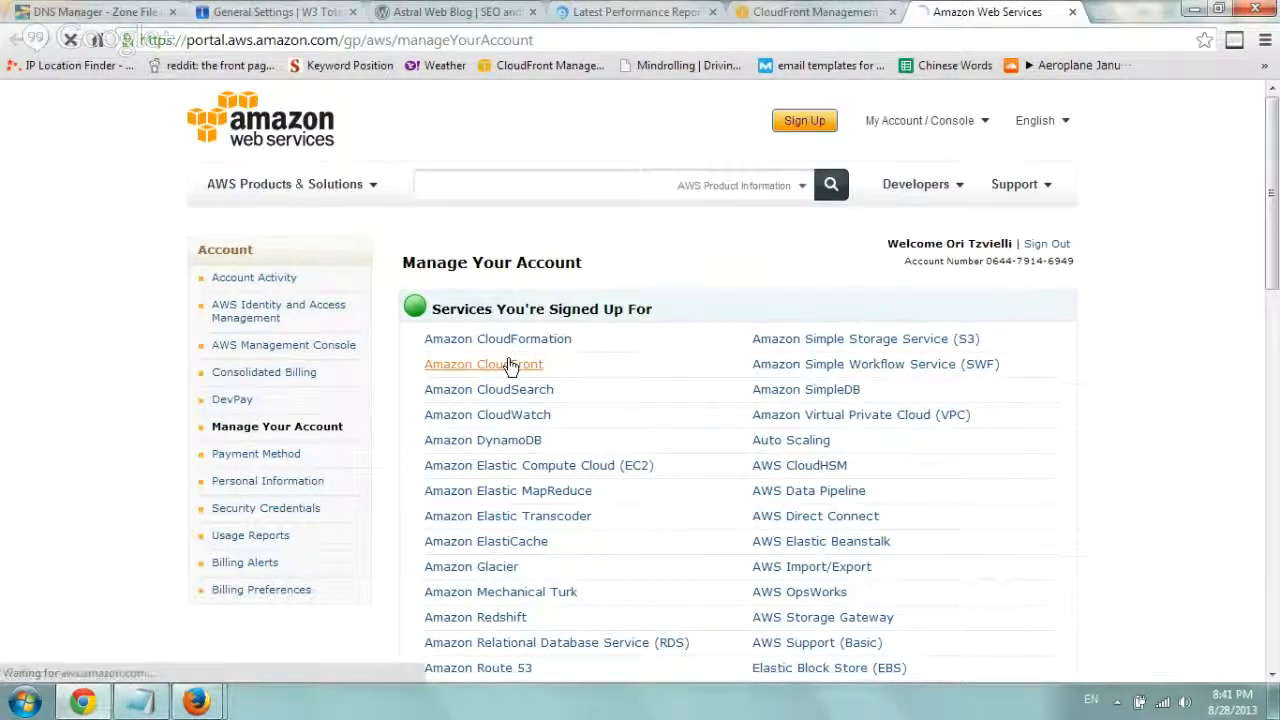
Step: Enter the CloudFront console's Distributions list, then return to the blog's cache settings
click(484, 364)
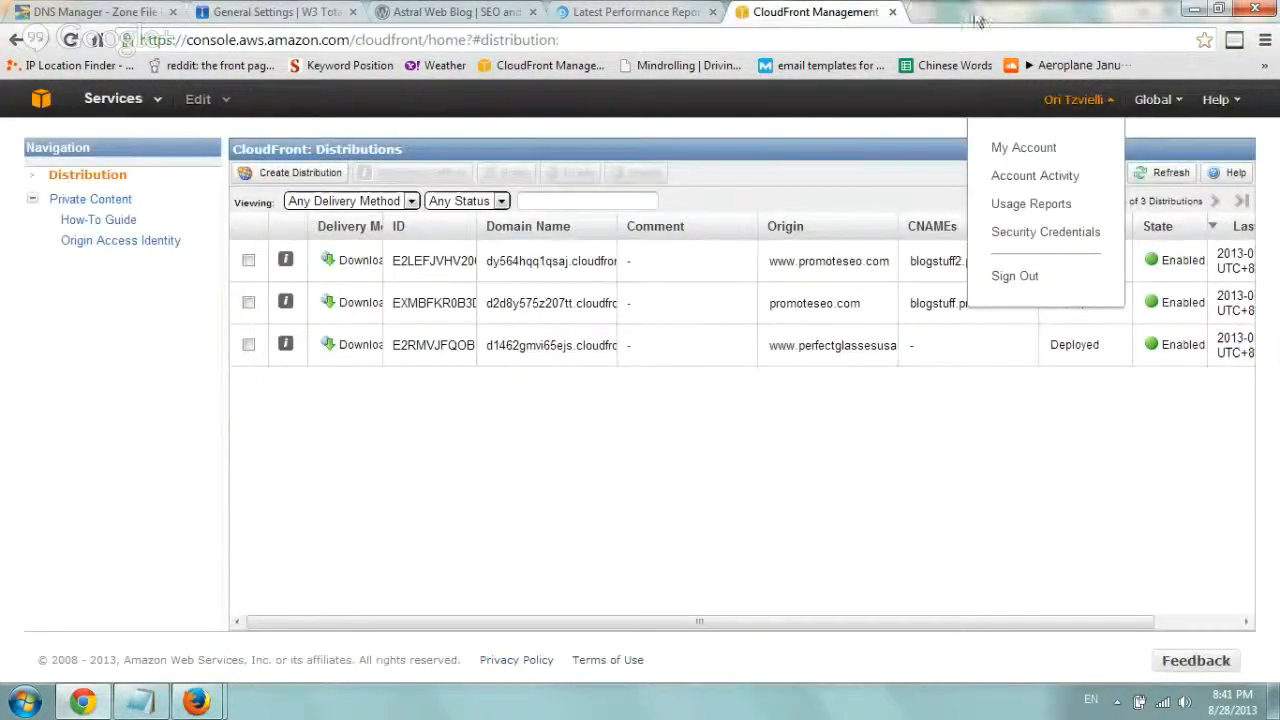
click(1028, 410)
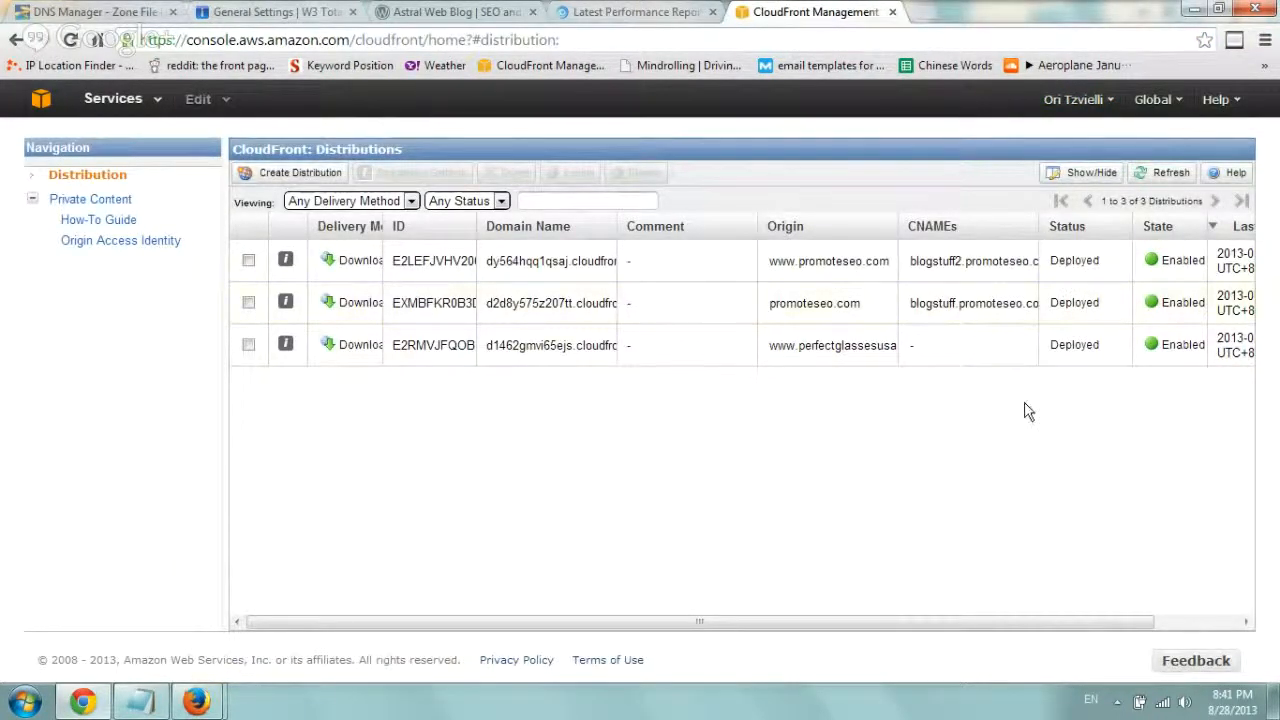
mouse_move(728, 160)
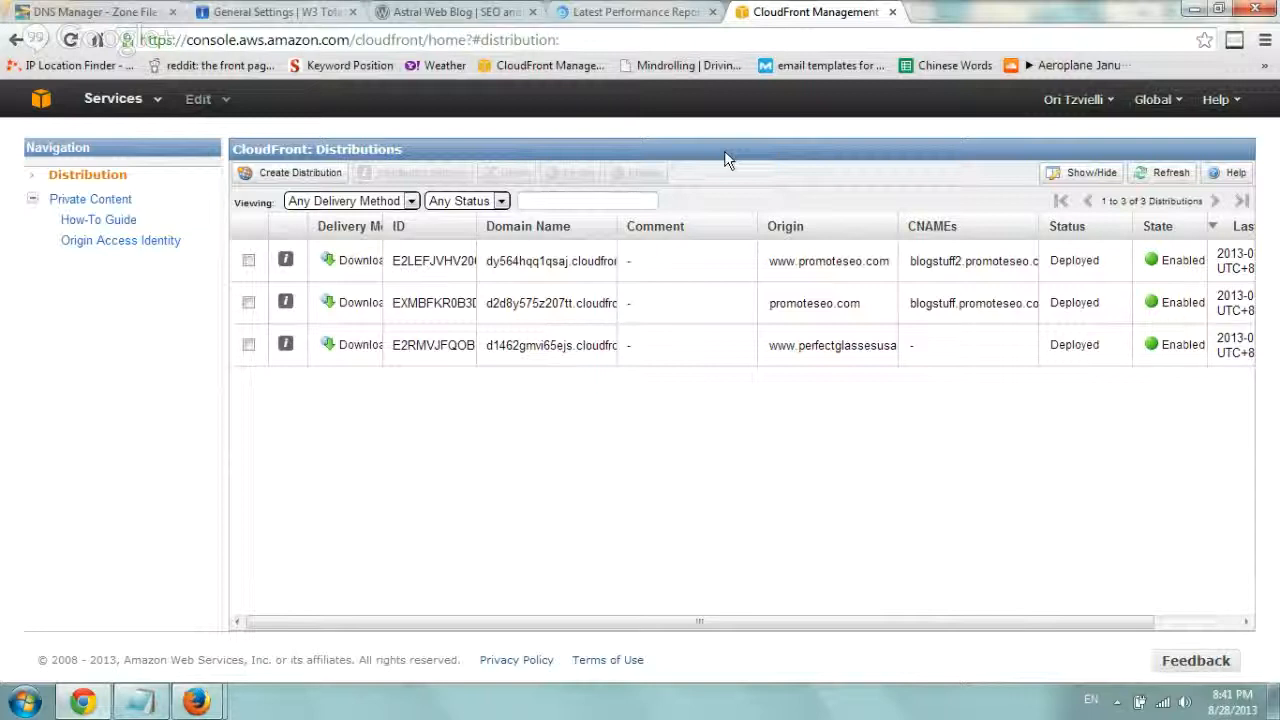
mouse_move(800, 26)
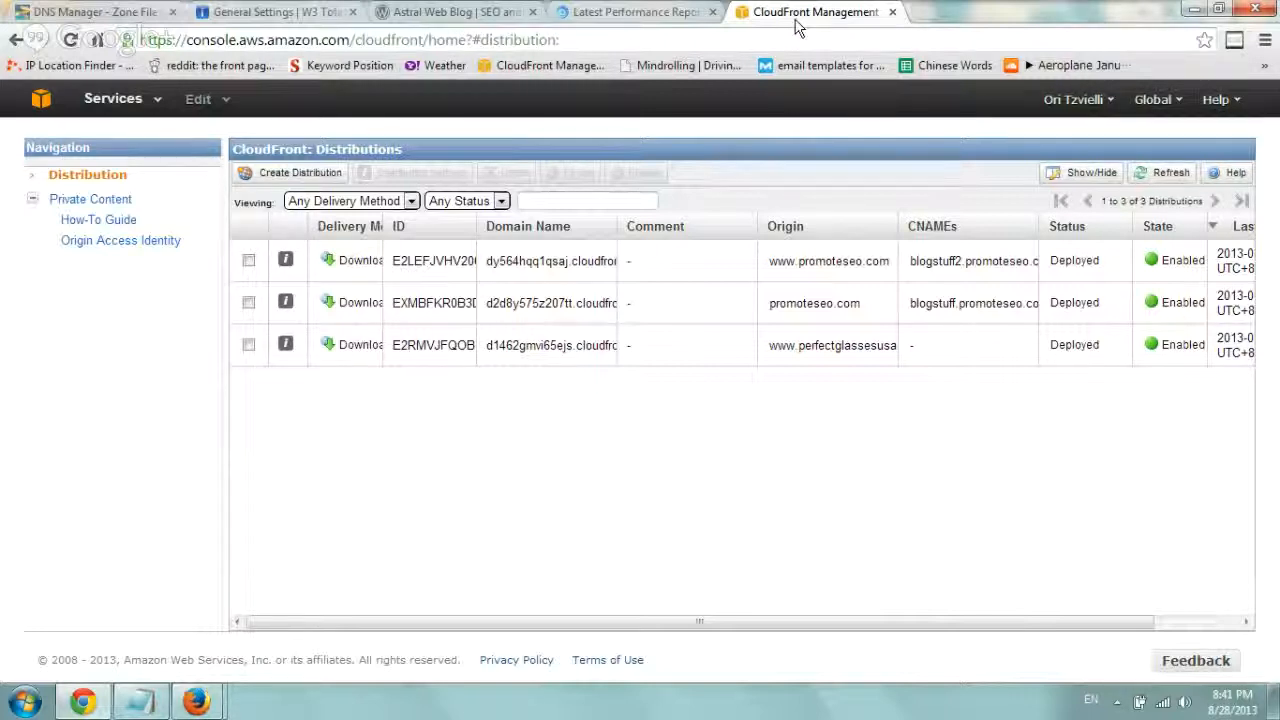
mouse_move(778, 210)
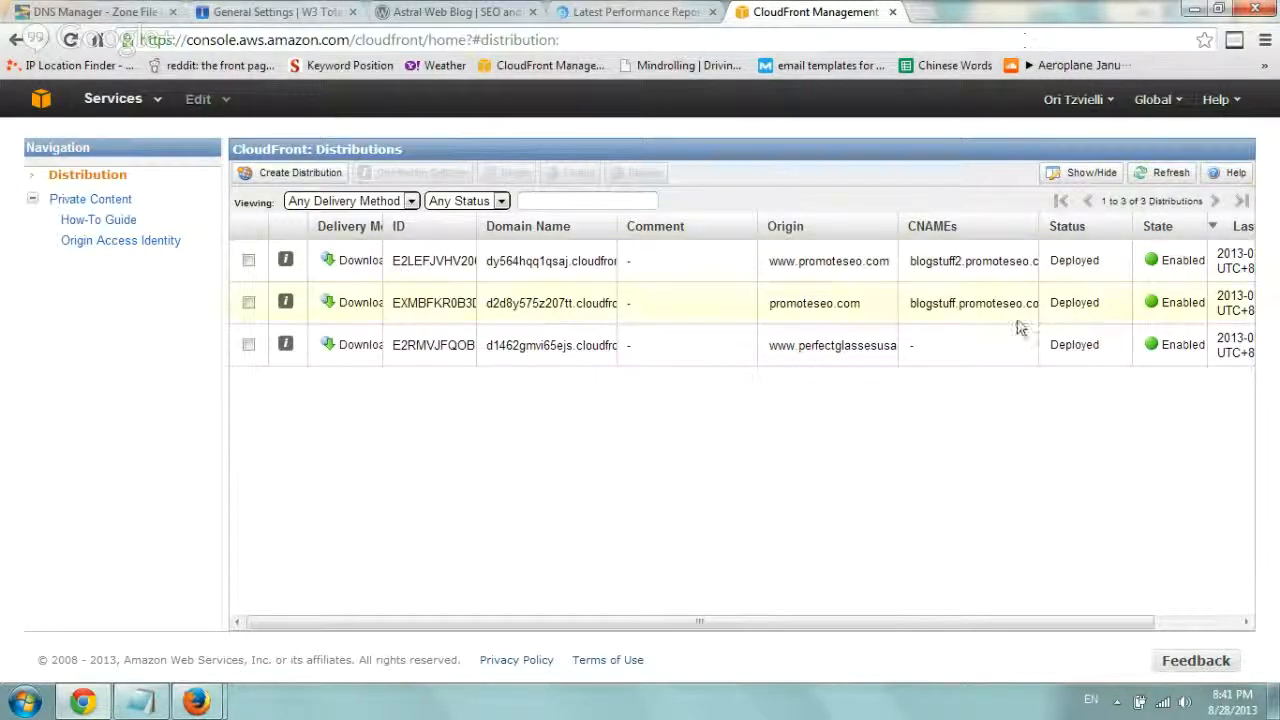
click(276, 12)
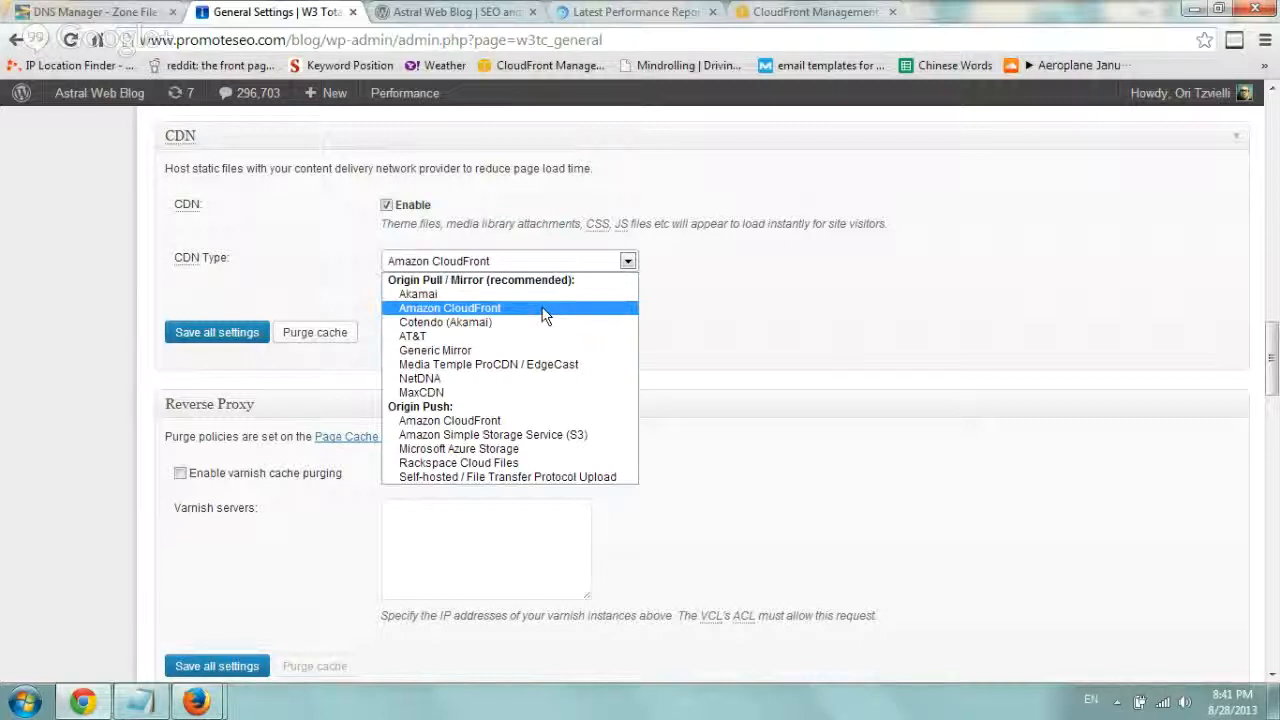
Step: Choose Amazon CloudFront as the CDN type and save all settings
click(448, 308)
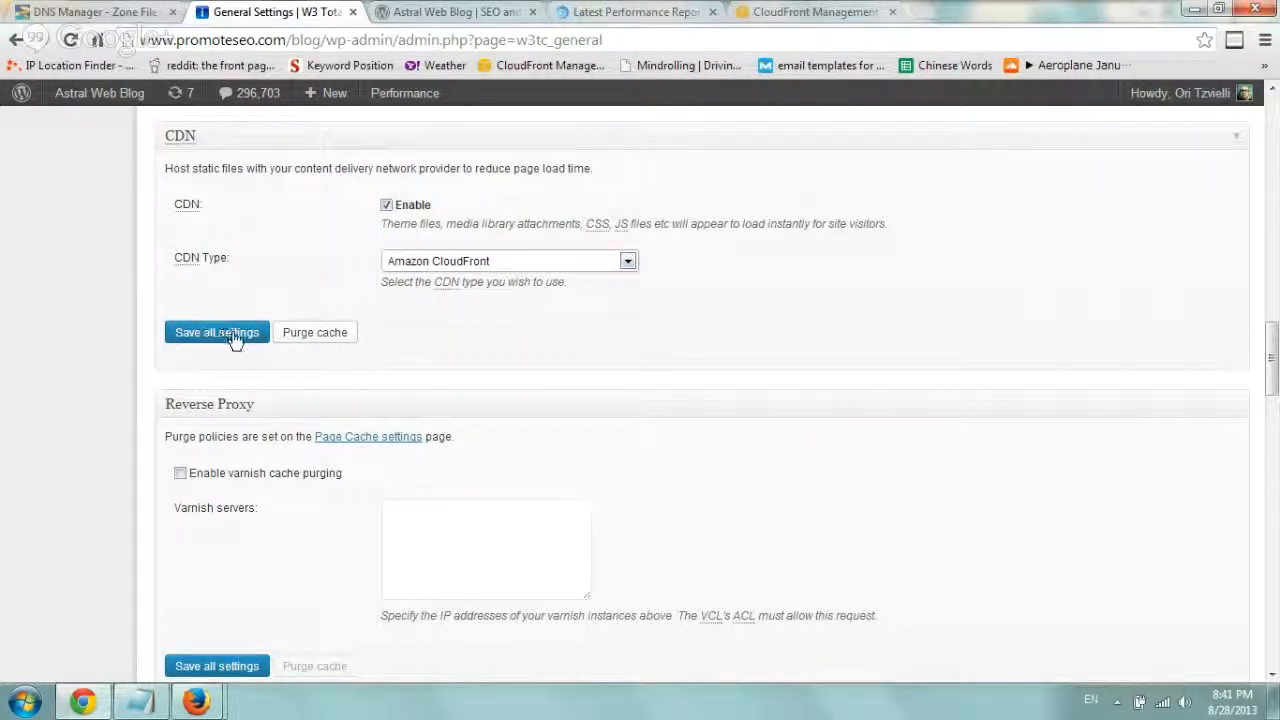
click(216, 332)
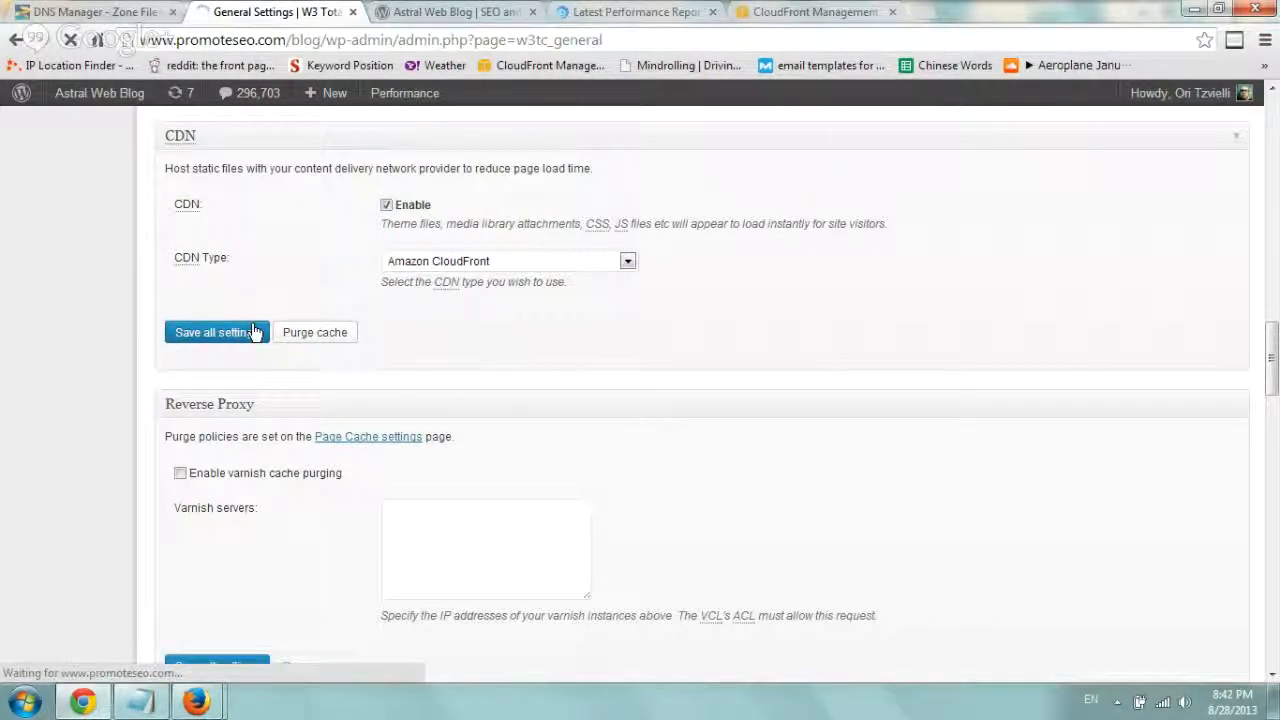
click(216, 332)
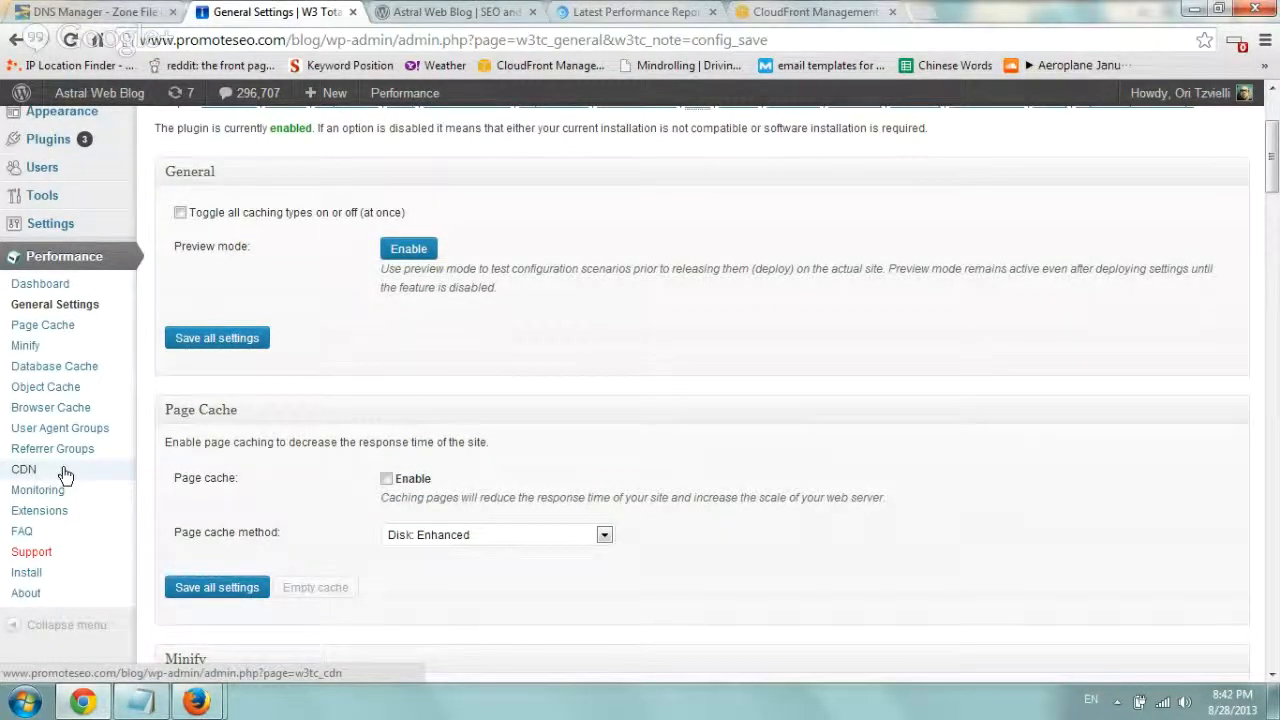
Step: Go to Performance > CDN and scroll to the CloudFront configuration with keys and CNAME
click(24, 468)
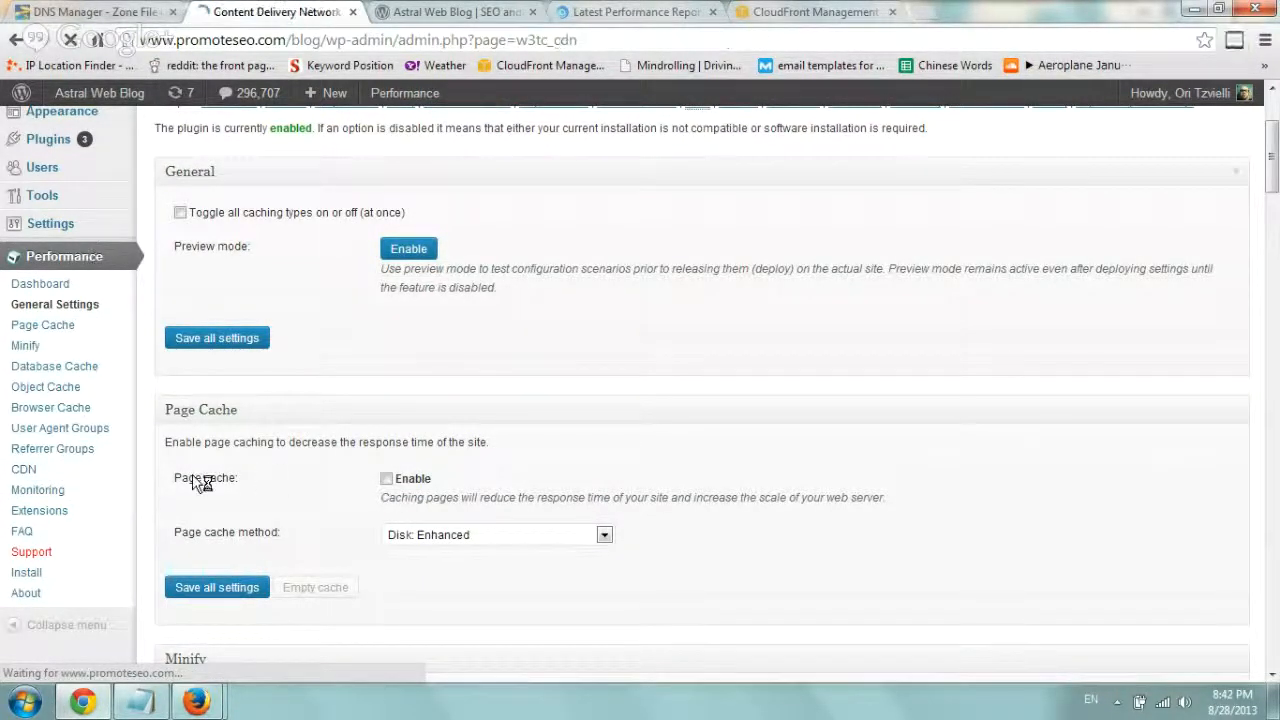
click(24, 468)
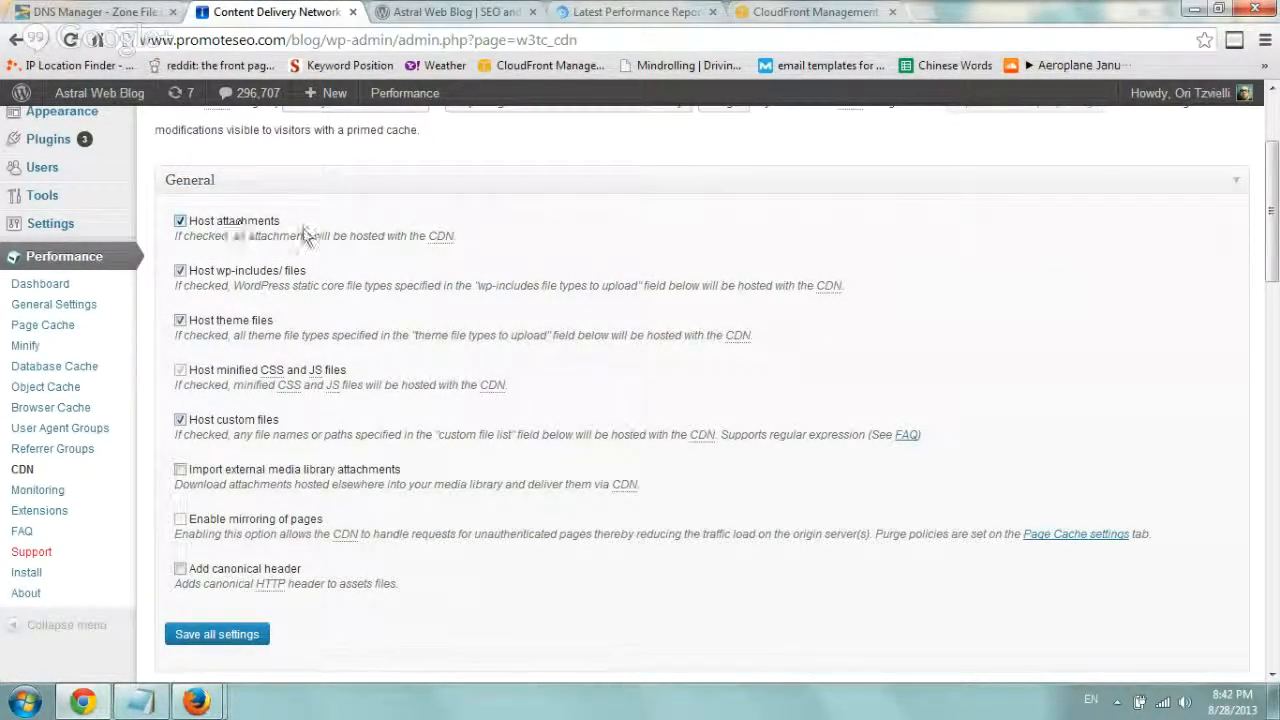
mouse_move(404, 206)
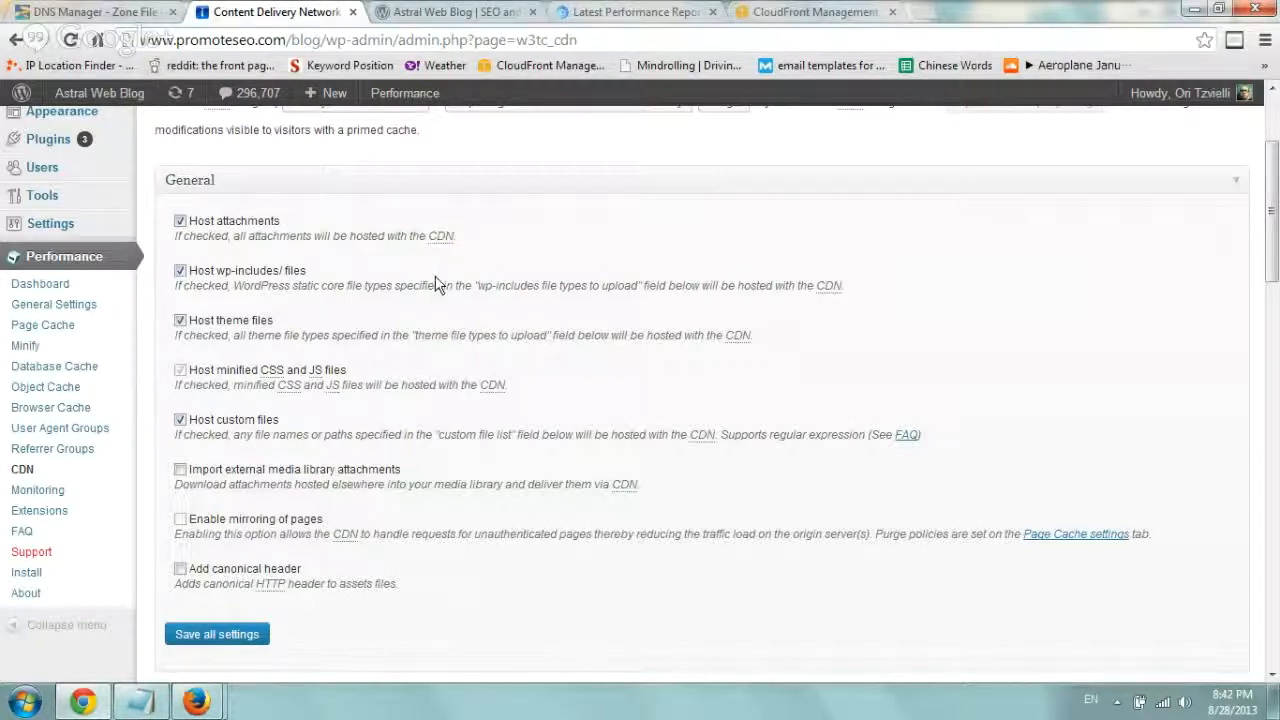
scroll(down, 3)
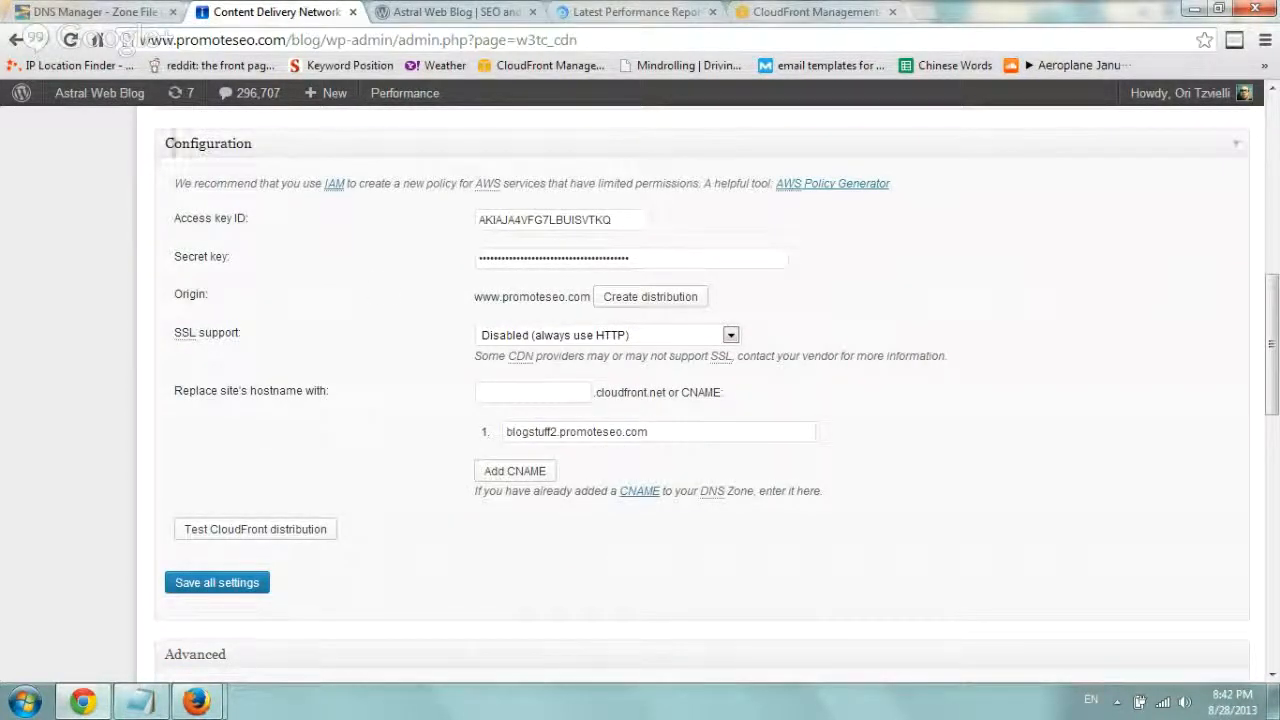
mouse_move(848, 504)
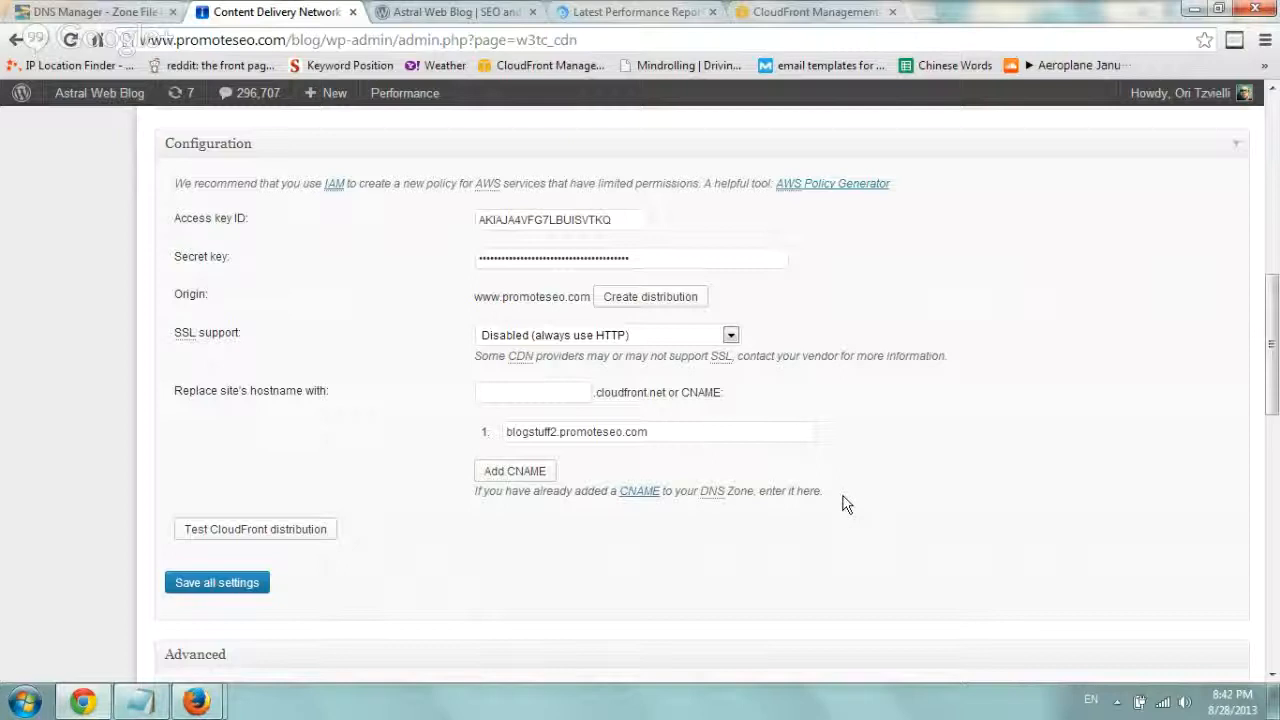
mouse_move(964, 336)
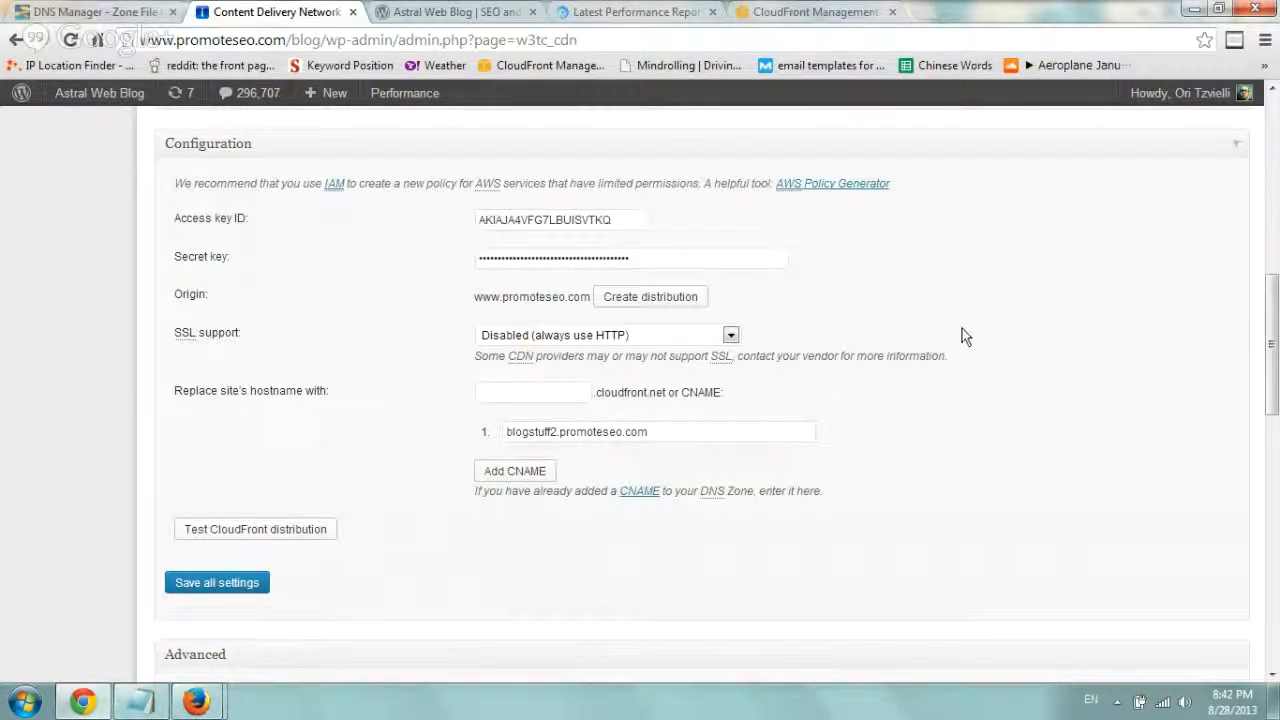
mouse_move(280, 240)
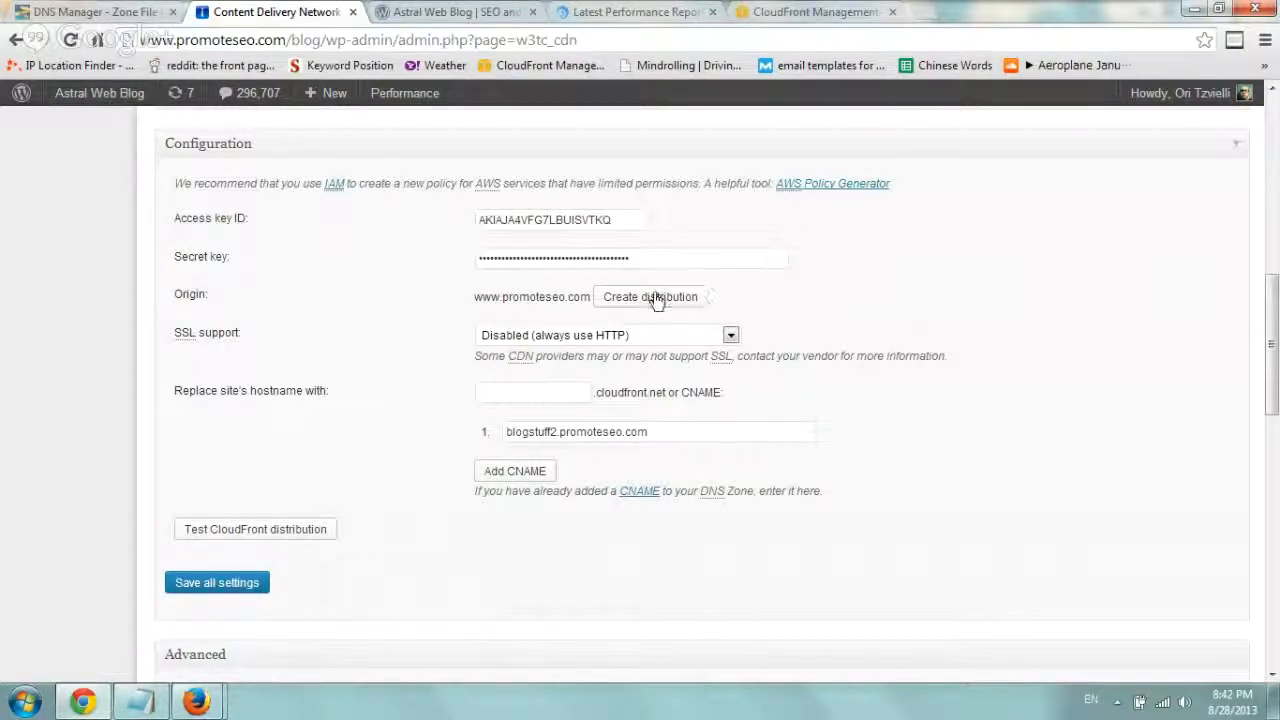
mouse_move(490, 304)
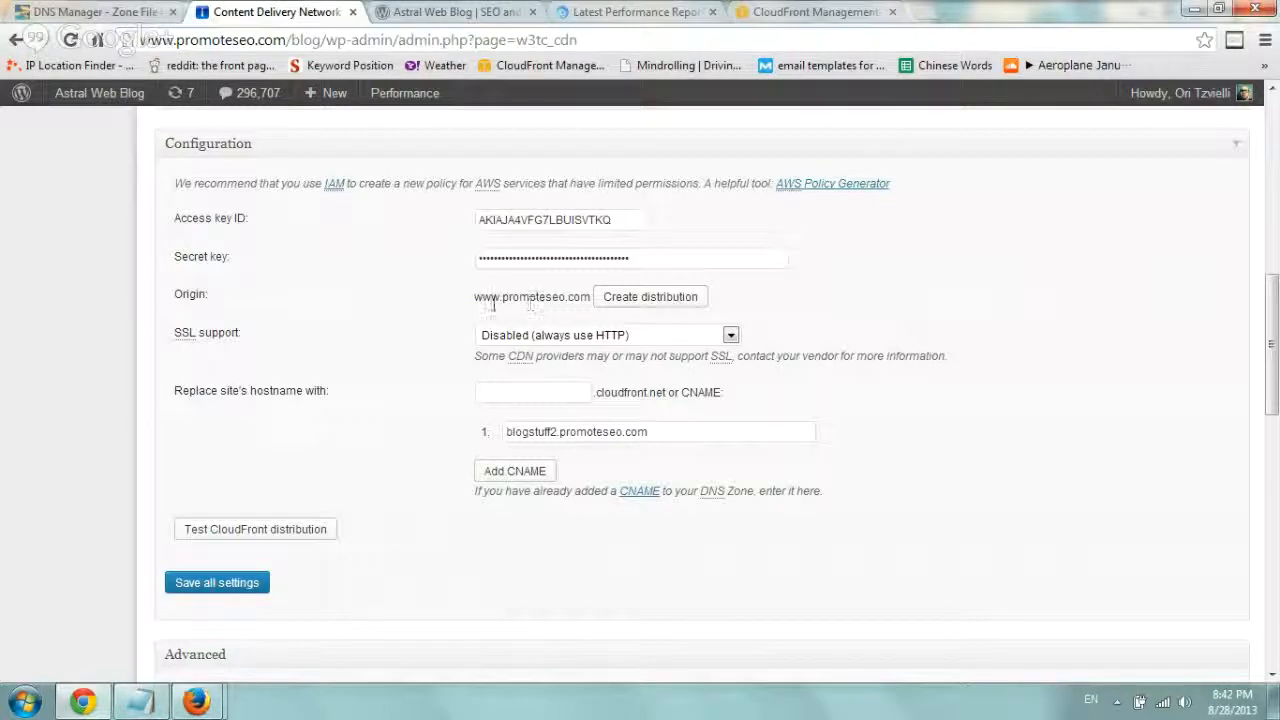
mouse_move(650, 296)
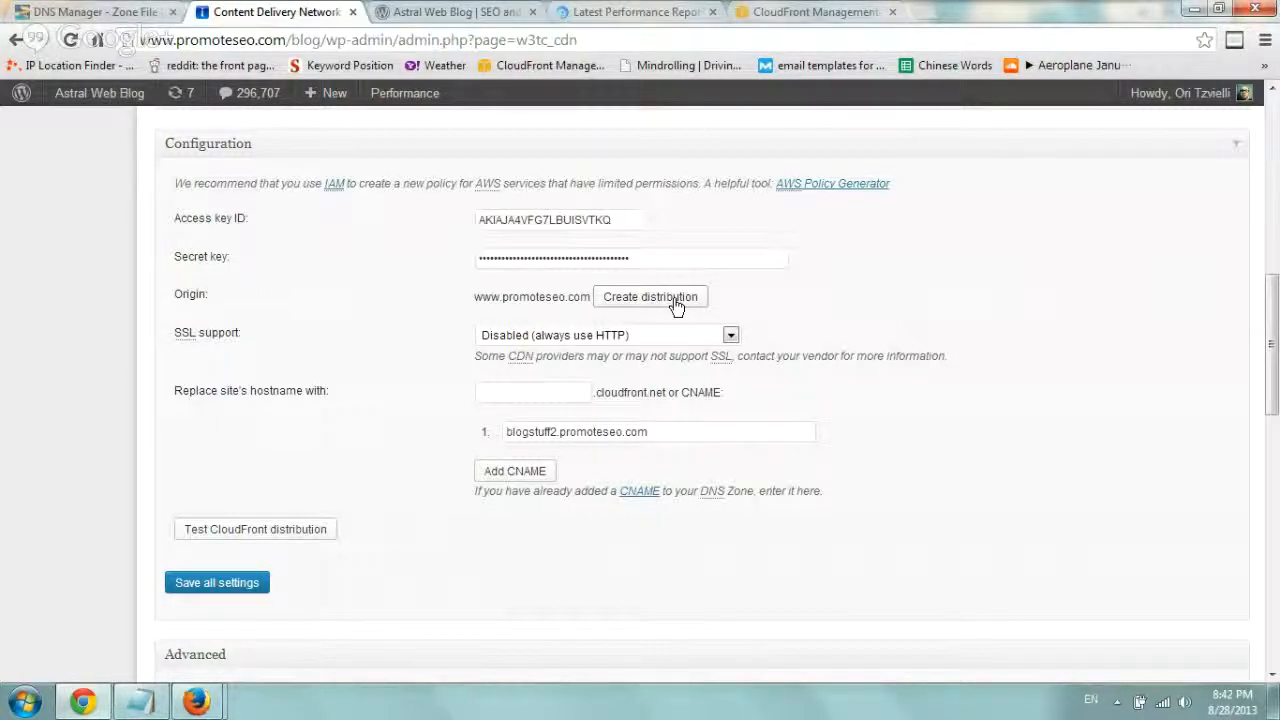
click(816, 12)
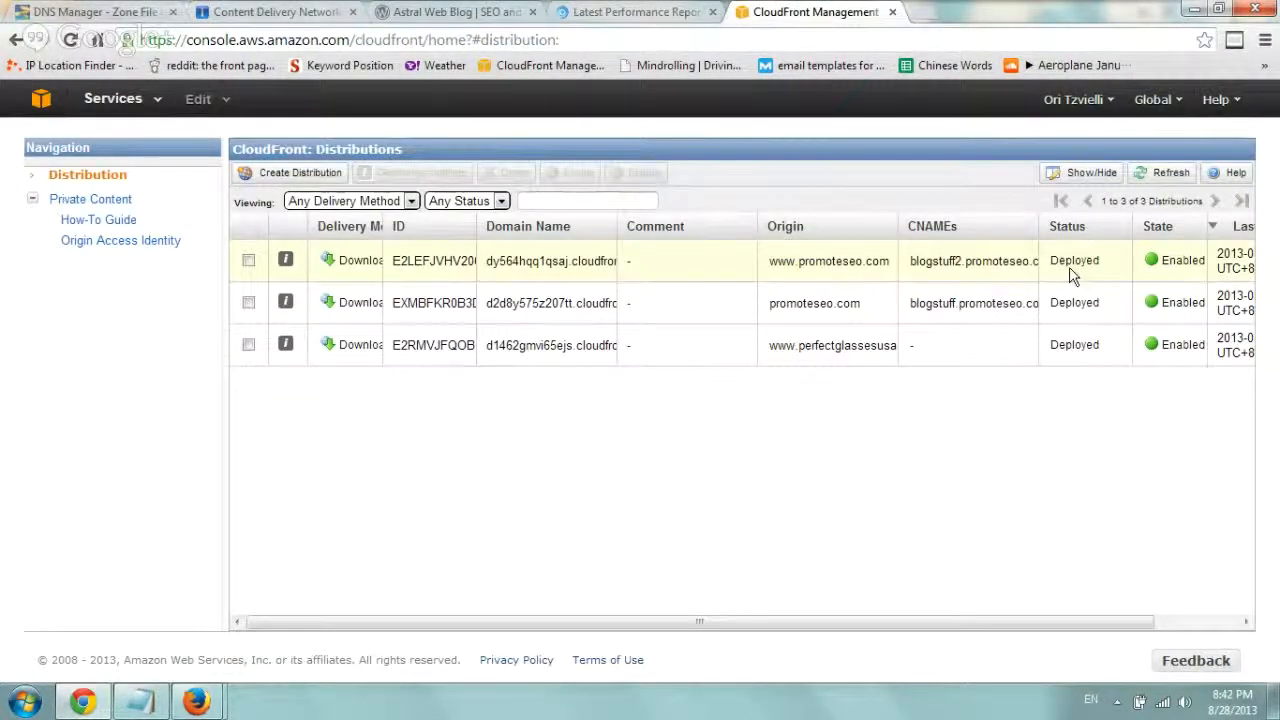
double_click(1074, 260)
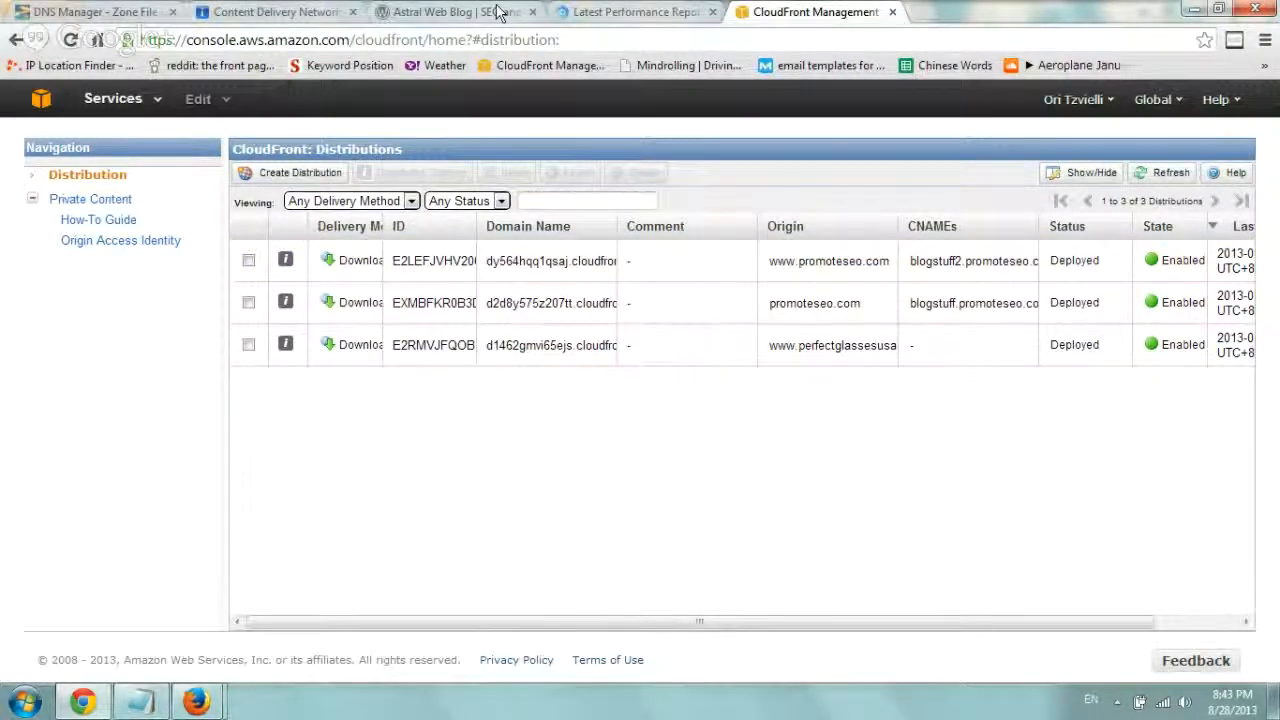
Step: Compare the blog's CDN configuration CNAME against the CloudFront distributions list
click(276, 12)
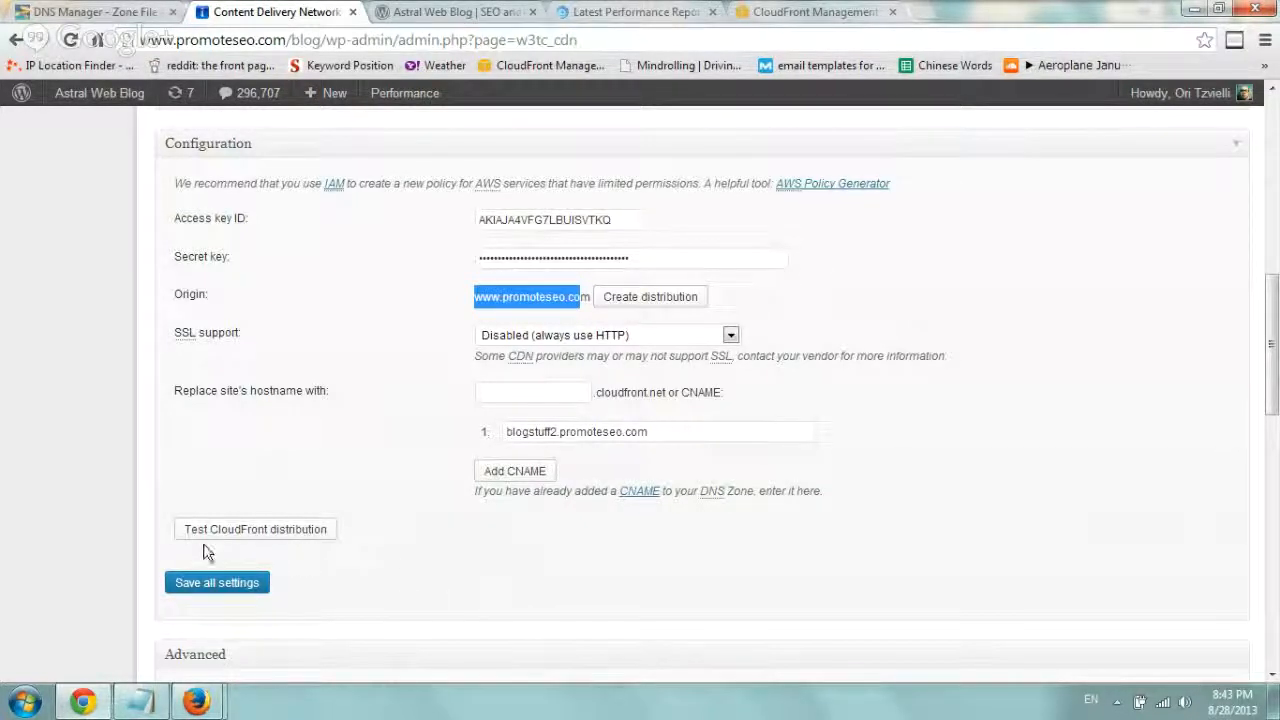
mouse_move(556, 590)
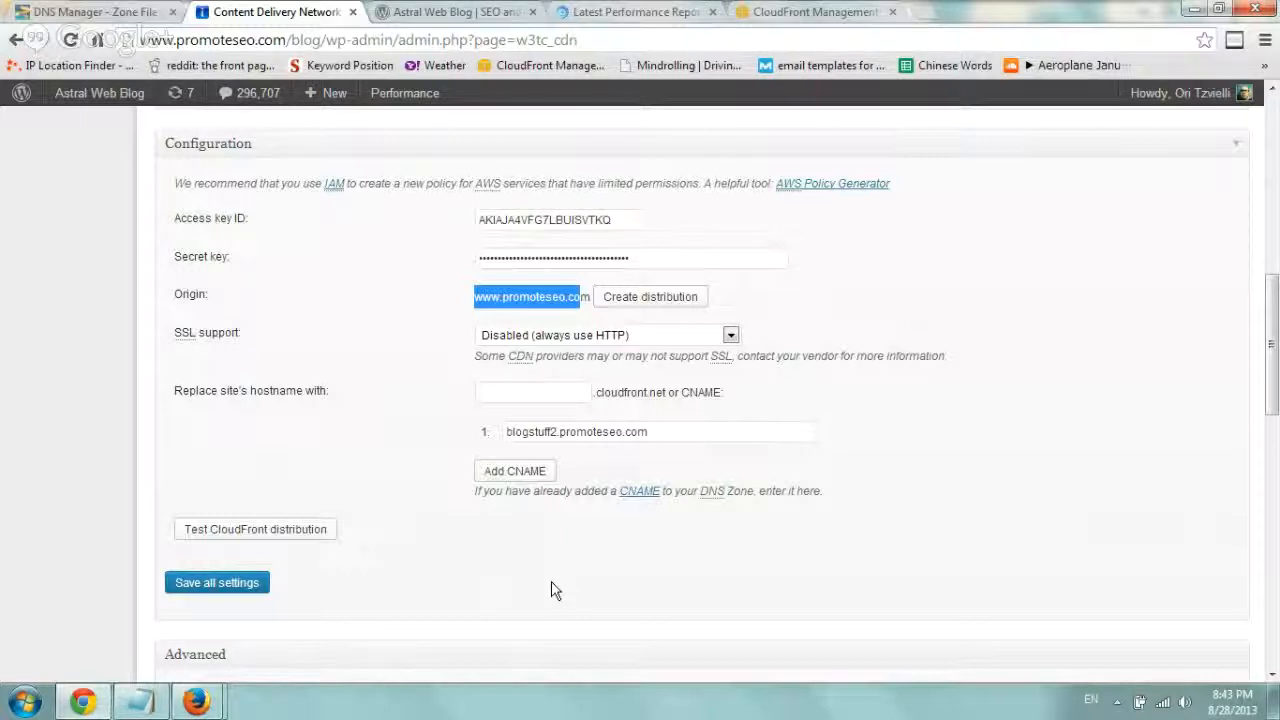
double_click(700, 390)
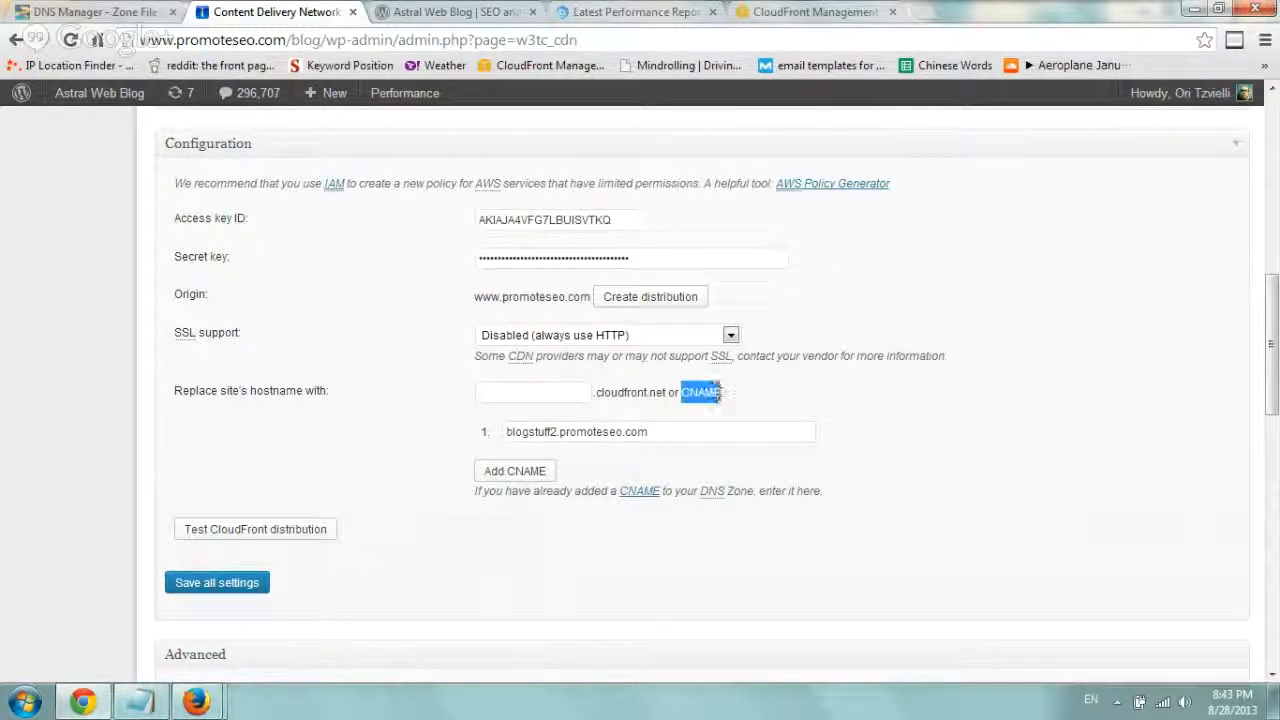
mouse_move(824, 384)
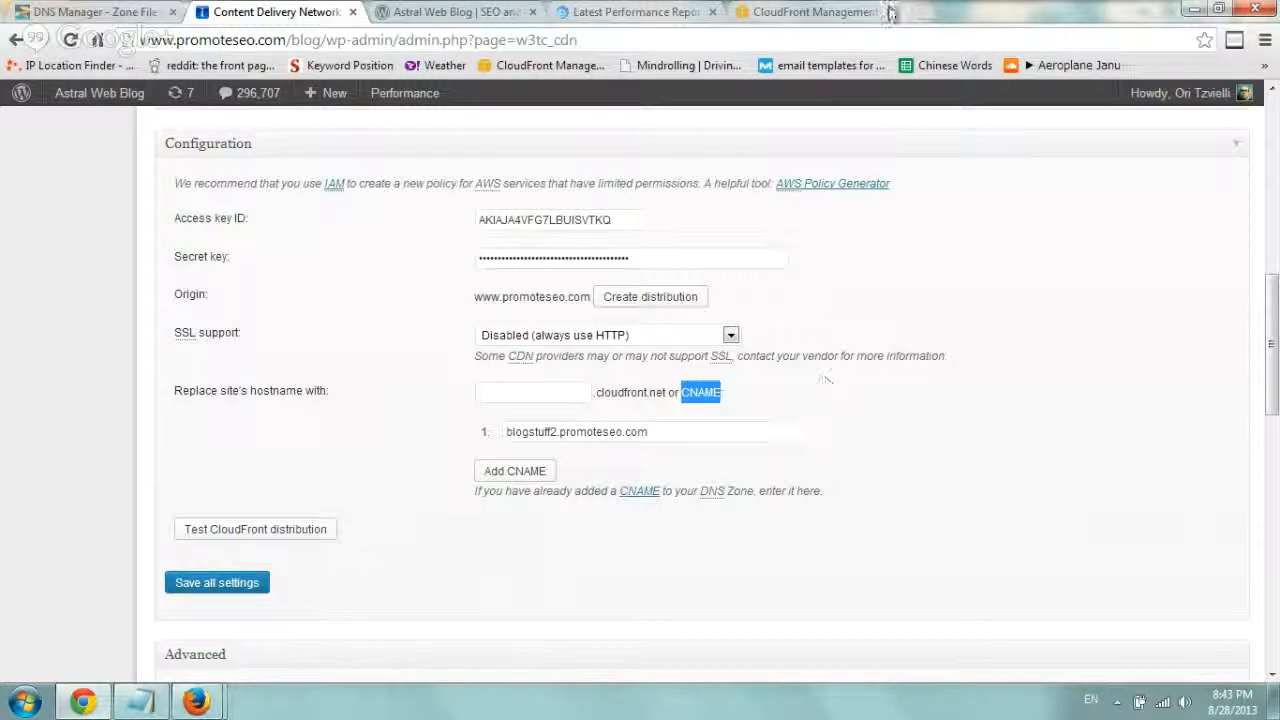
click(810, 12)
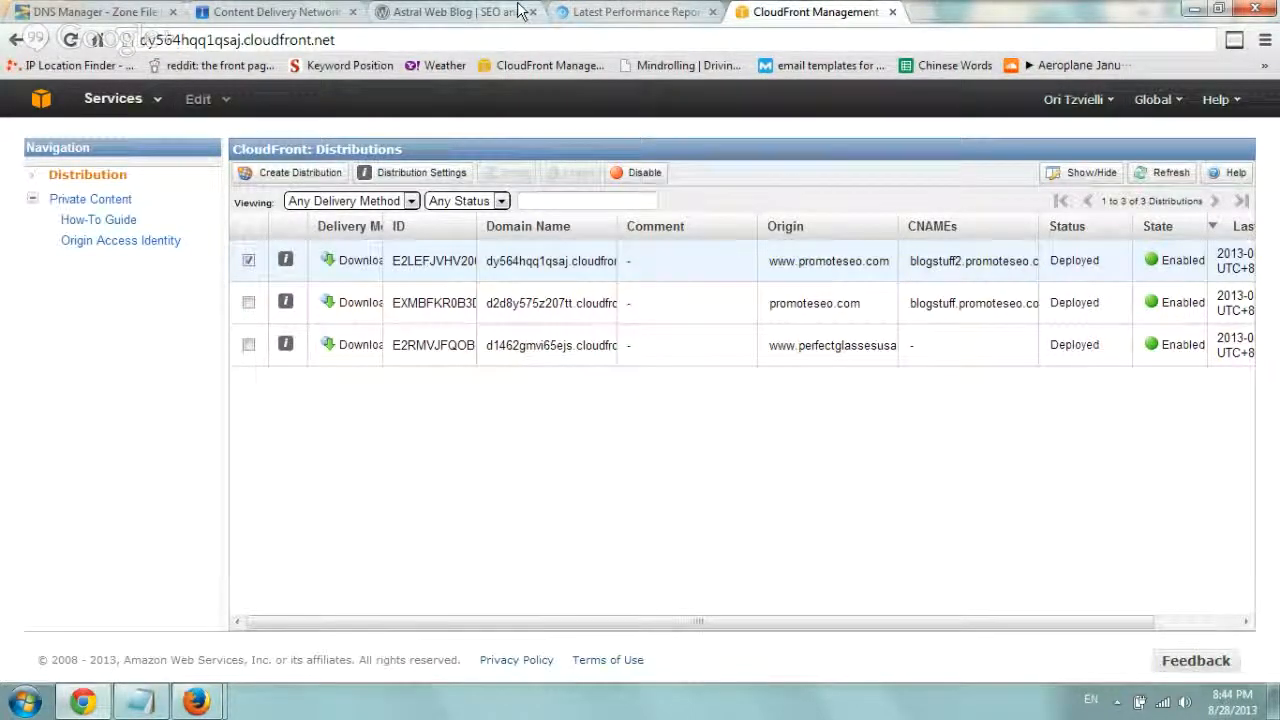
Step: Set blogstuff2.promoteseo.com as the replacement CNAME hostname, then move to GoDaddy DNS
click(276, 12)
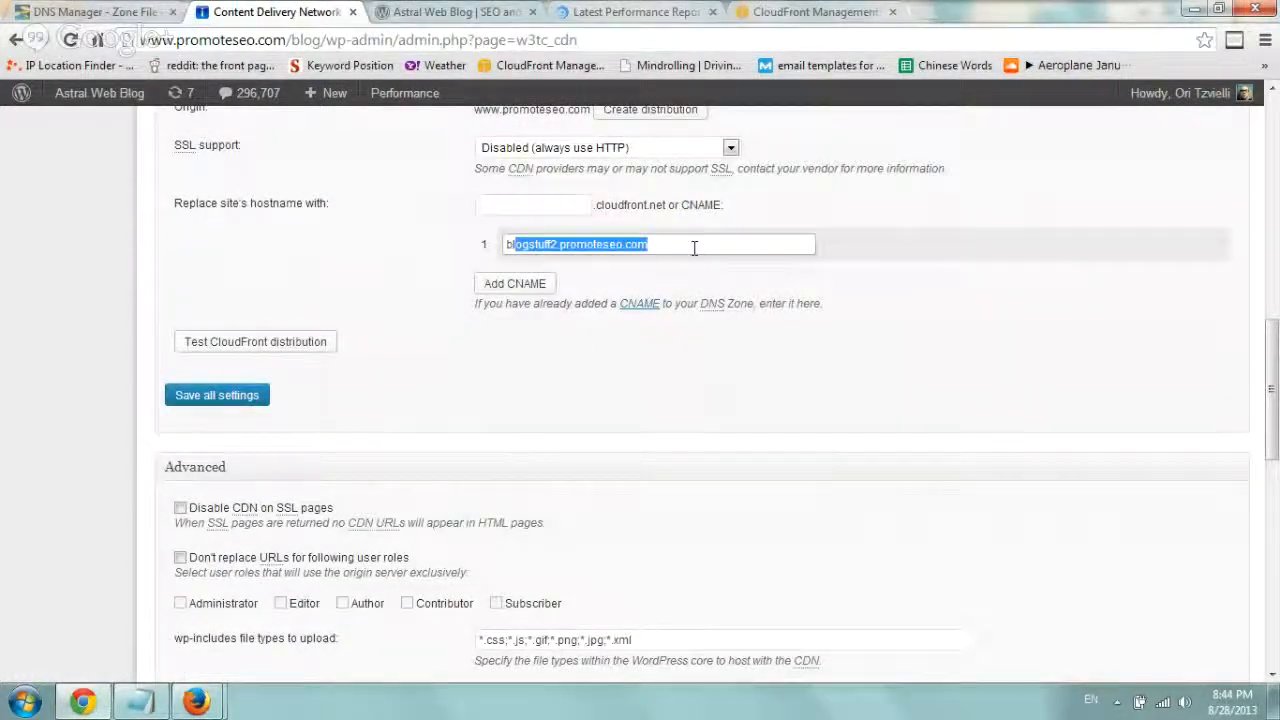
click(660, 244)
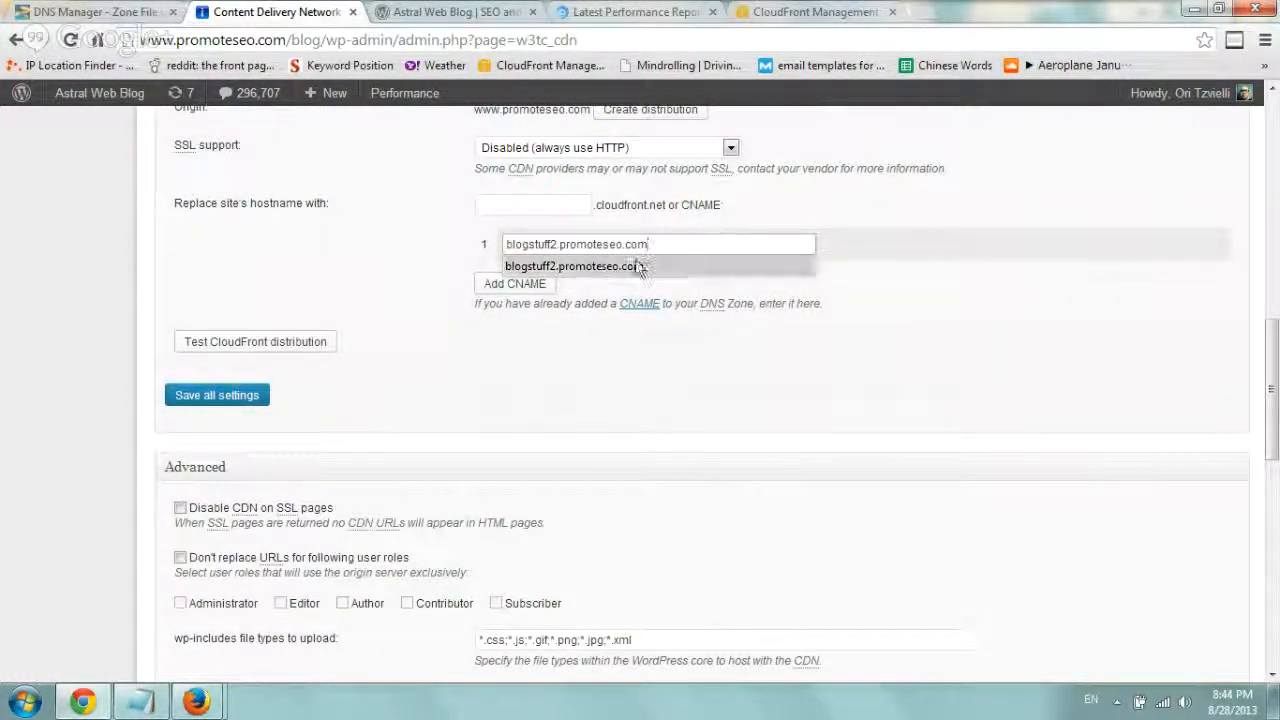
click(90, 12)
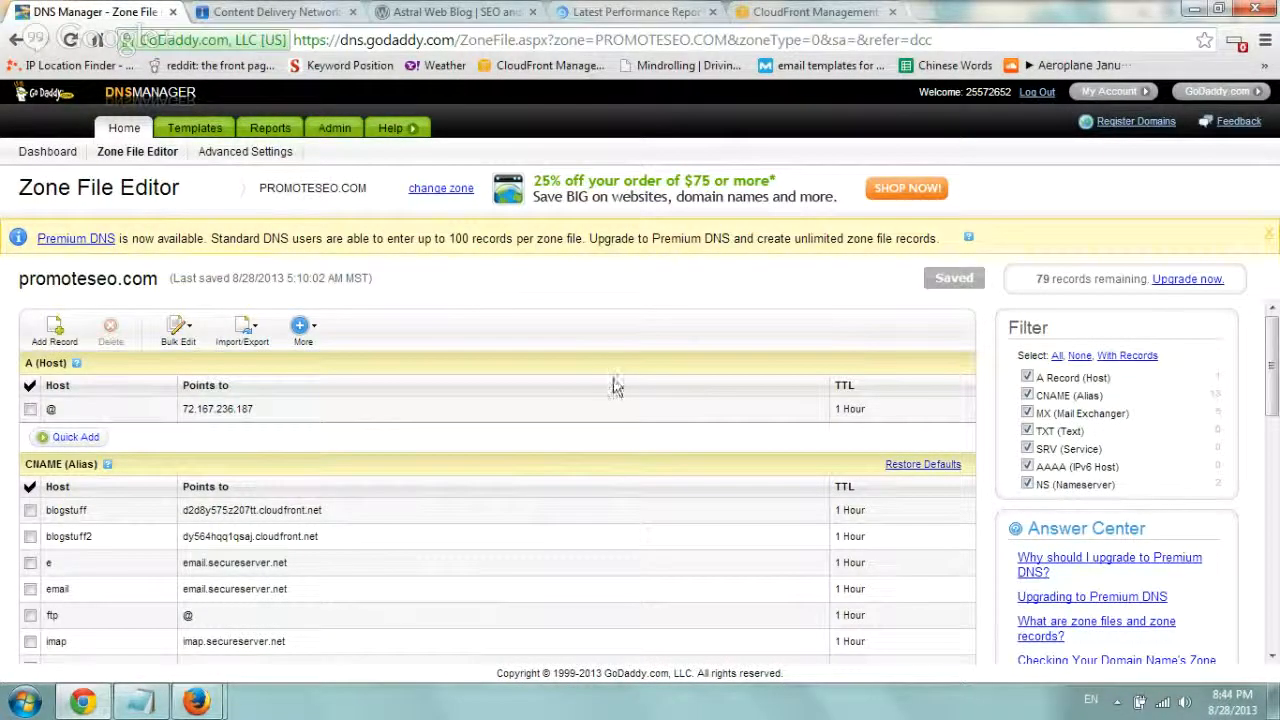
Step: Quick Add a new CNAME (Alias) record with host blogstuff2 in the promoteseo.com zone
scroll(down, 3)
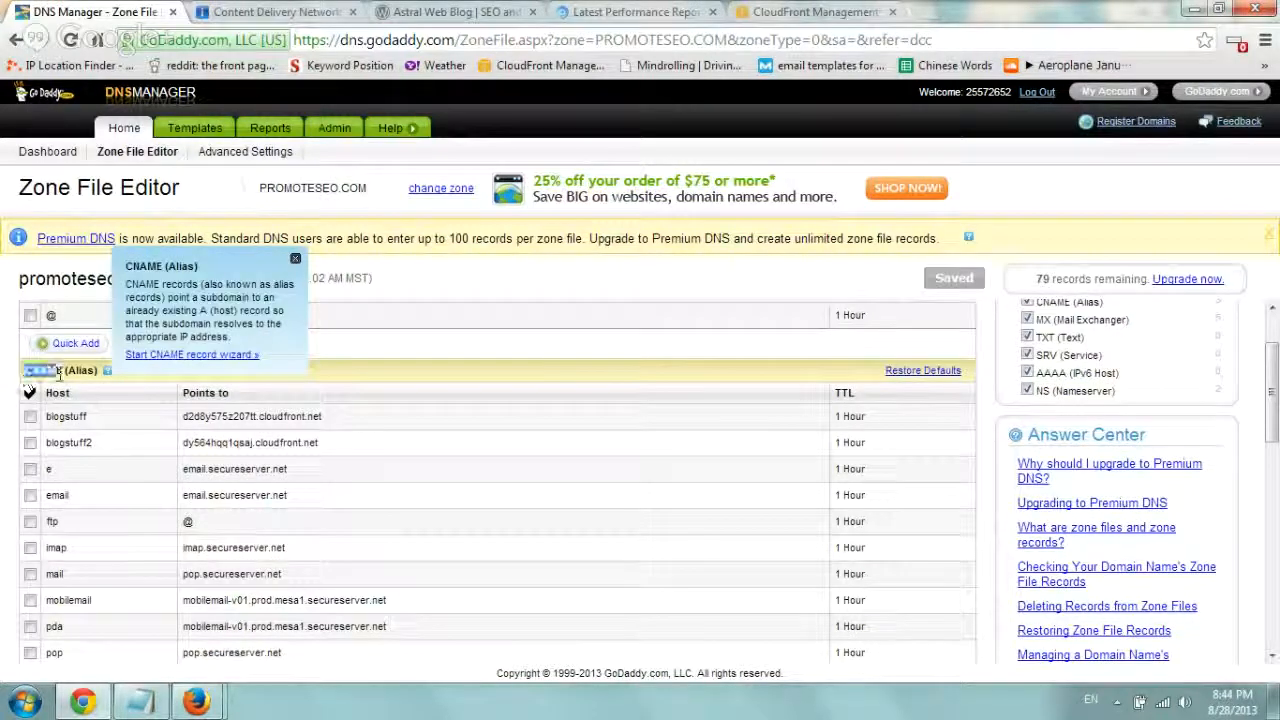
scroll(down, 3)
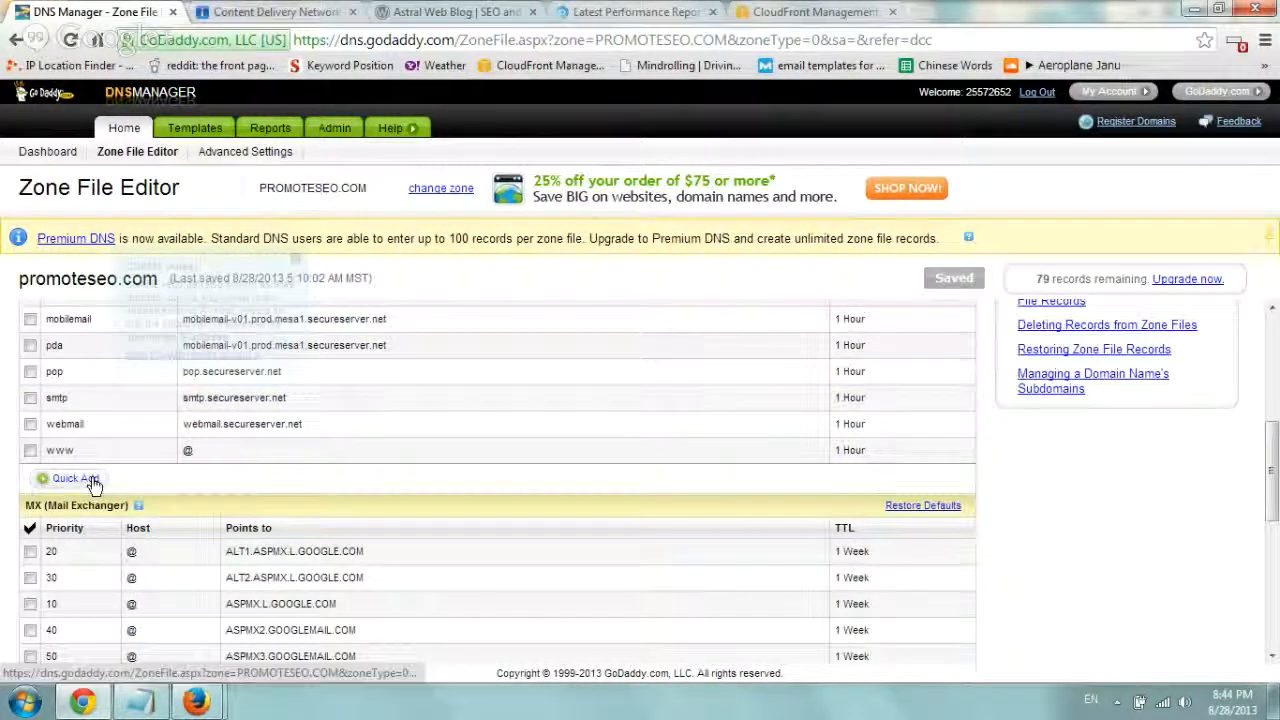
click(76, 478)
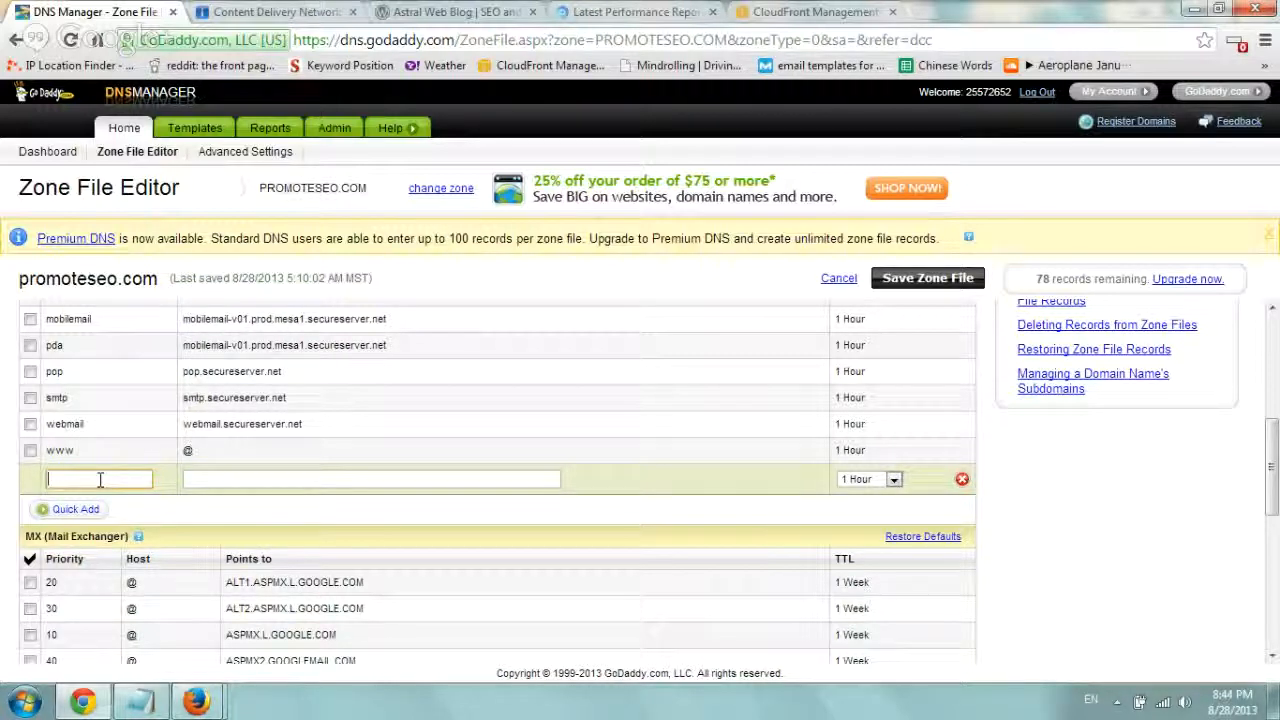
text(blogs)
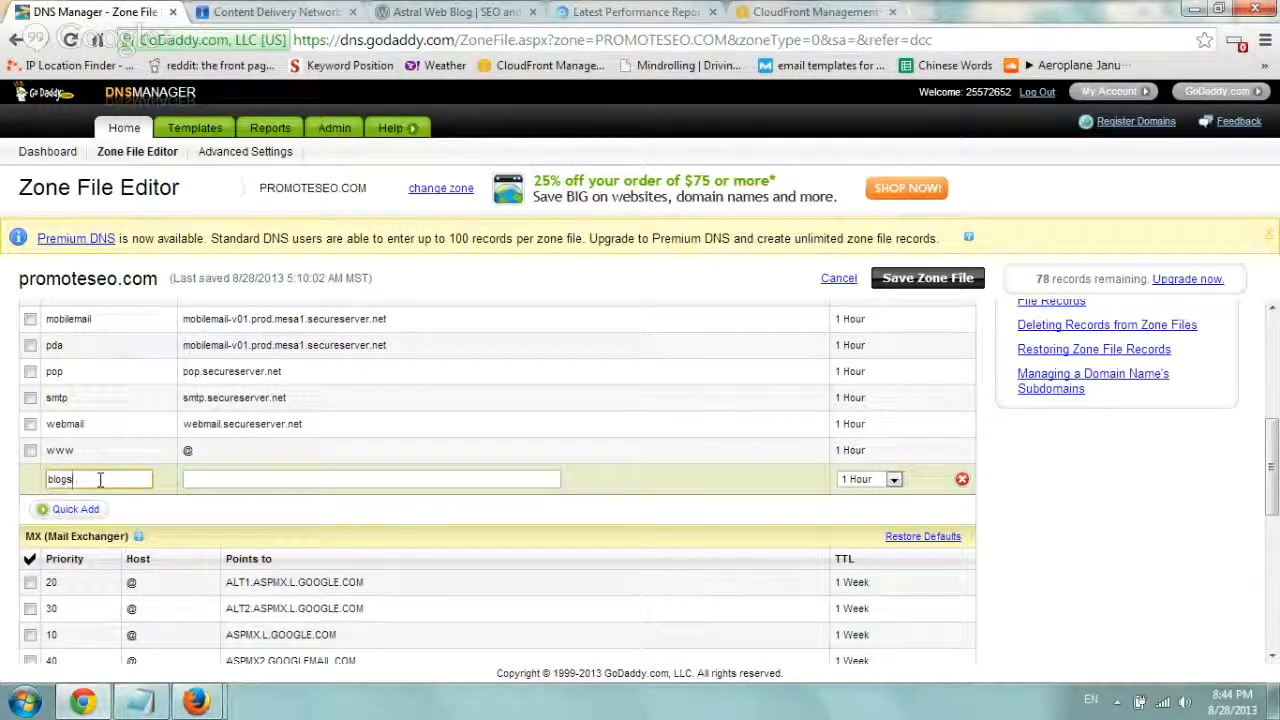
text(stuff2)
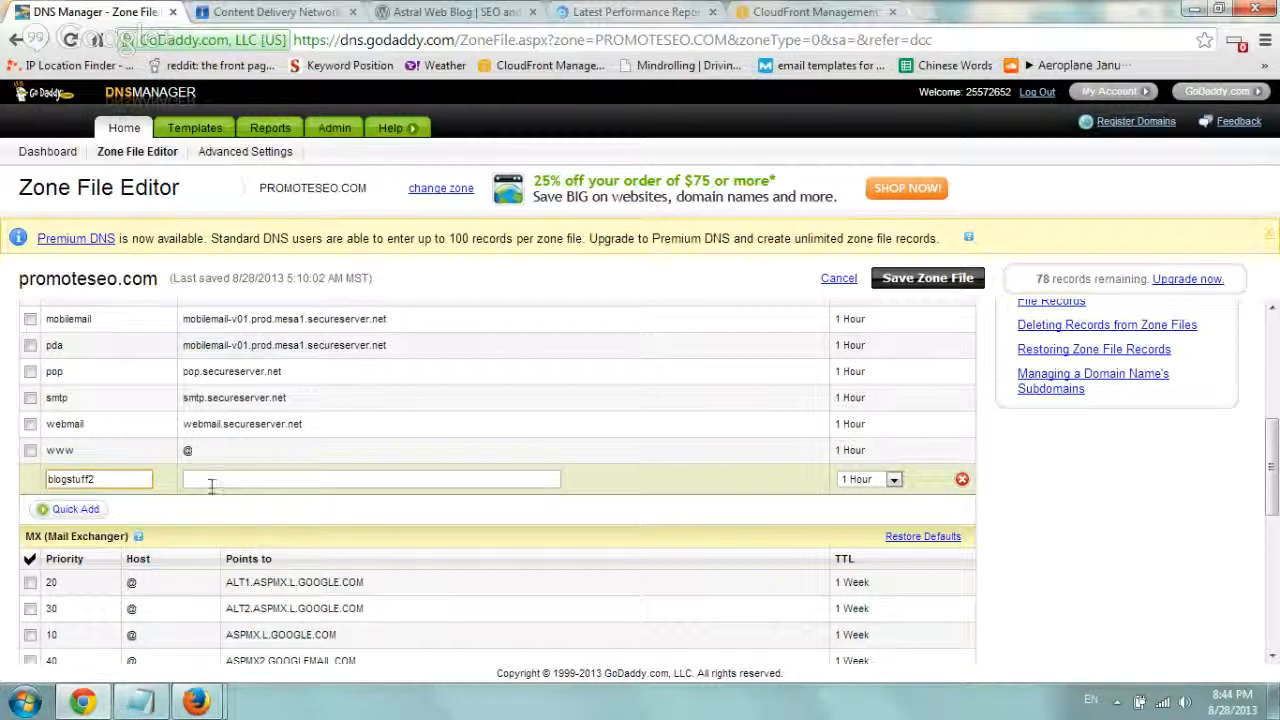
Step: Select the first distribution's cloudfront.net domain name in the CloudFront list for copying
click(810, 12)
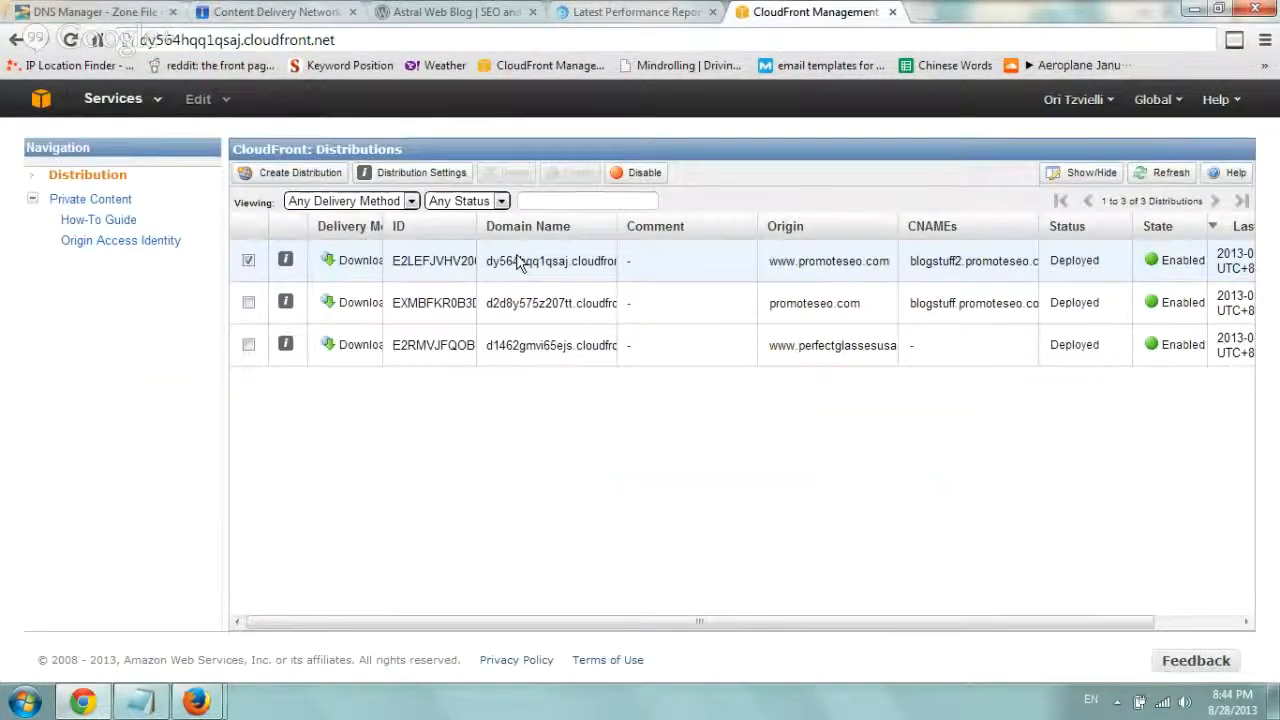
double_click(550, 260)
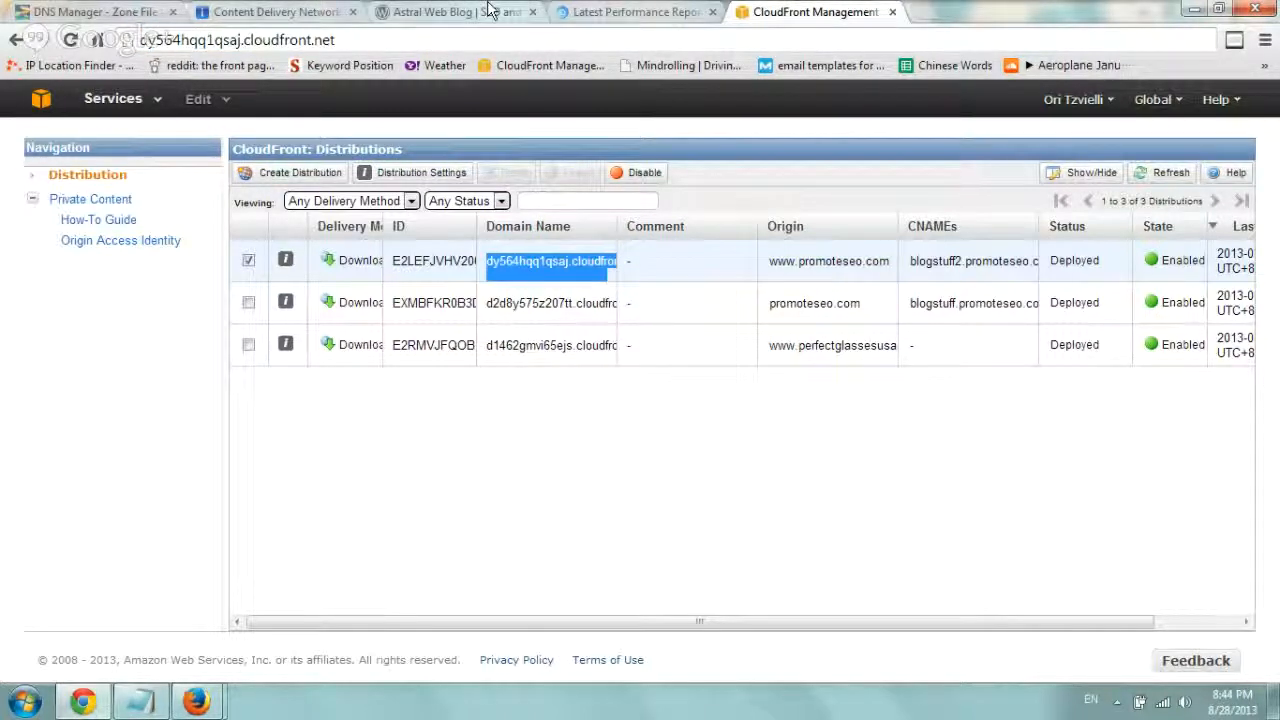
mouse_move(456, 12)
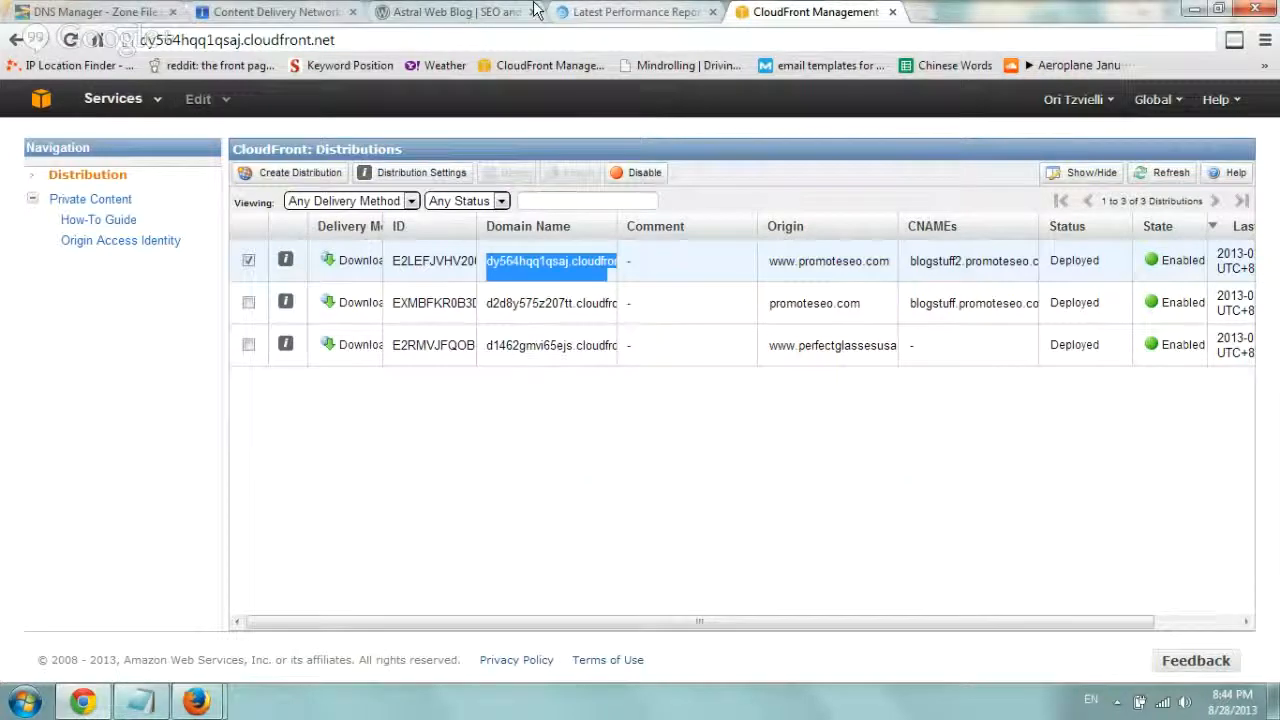
Step: Check the Contact Form 7 post image loads from blogstuff2.promoteseo.com, then view the GTmetrix report
click(450, 12)
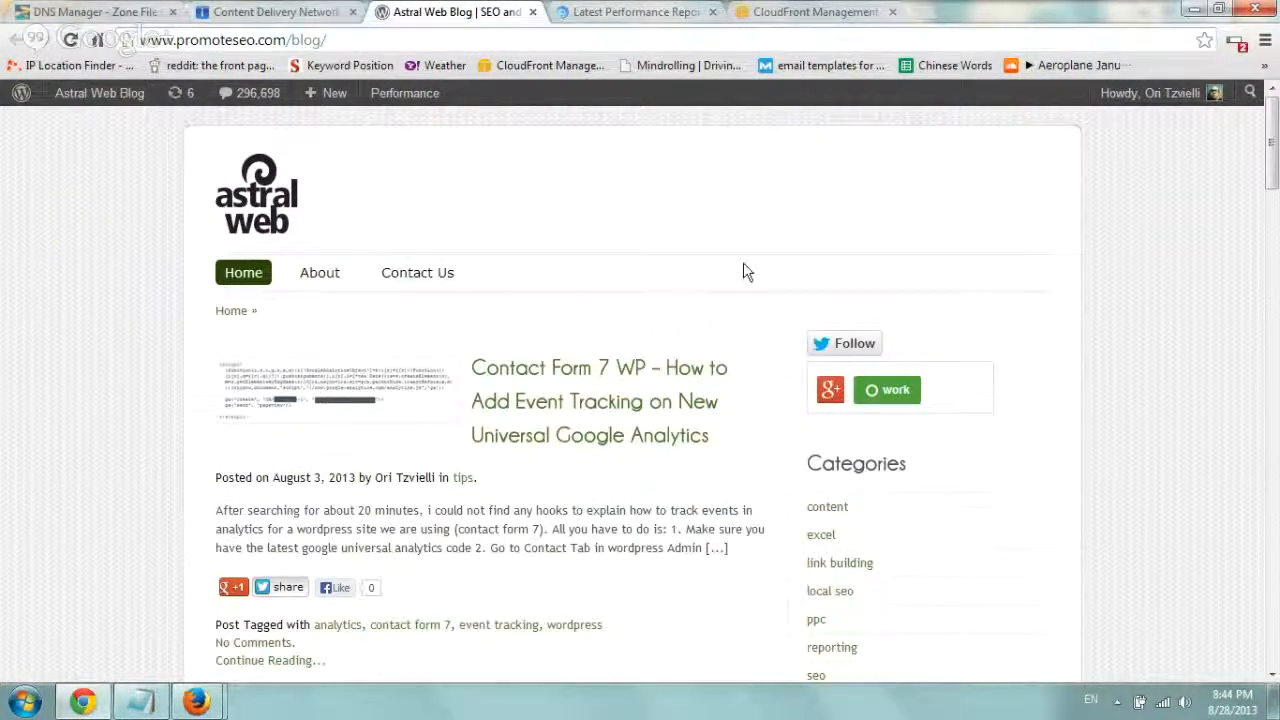
mouse_move(708, 452)
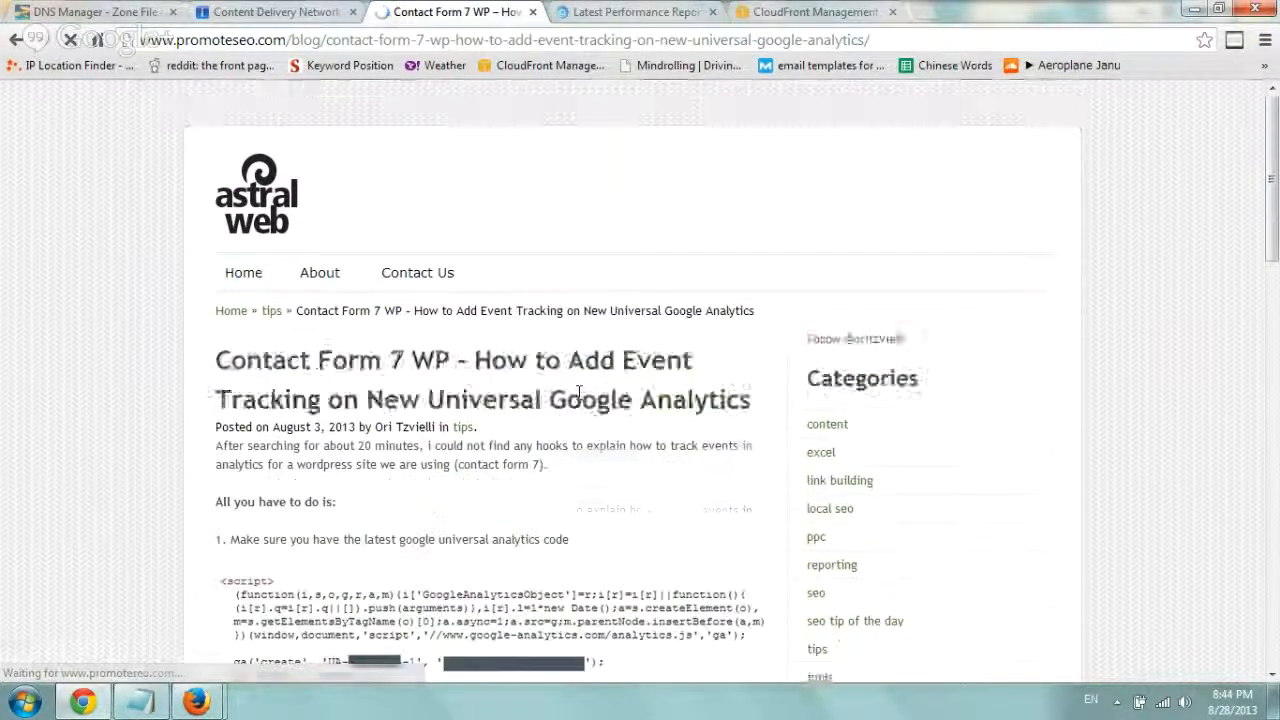
right_click(450, 236)
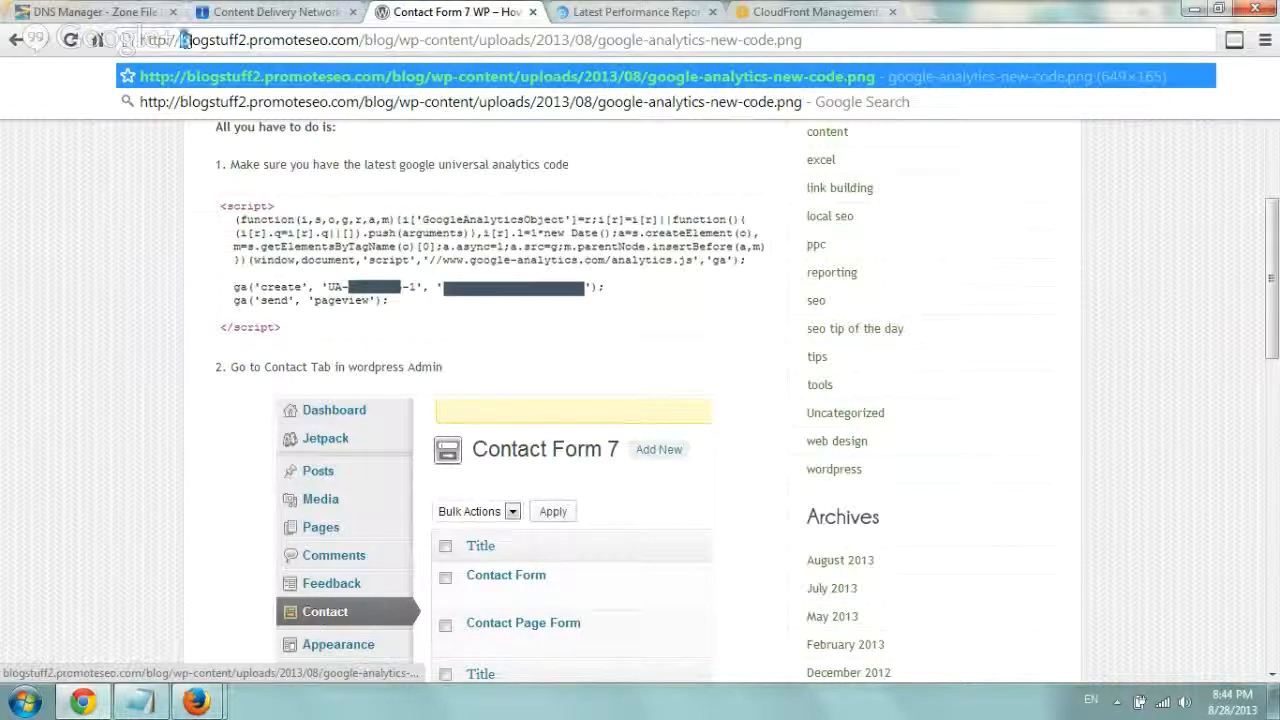
double_click(250, 40)
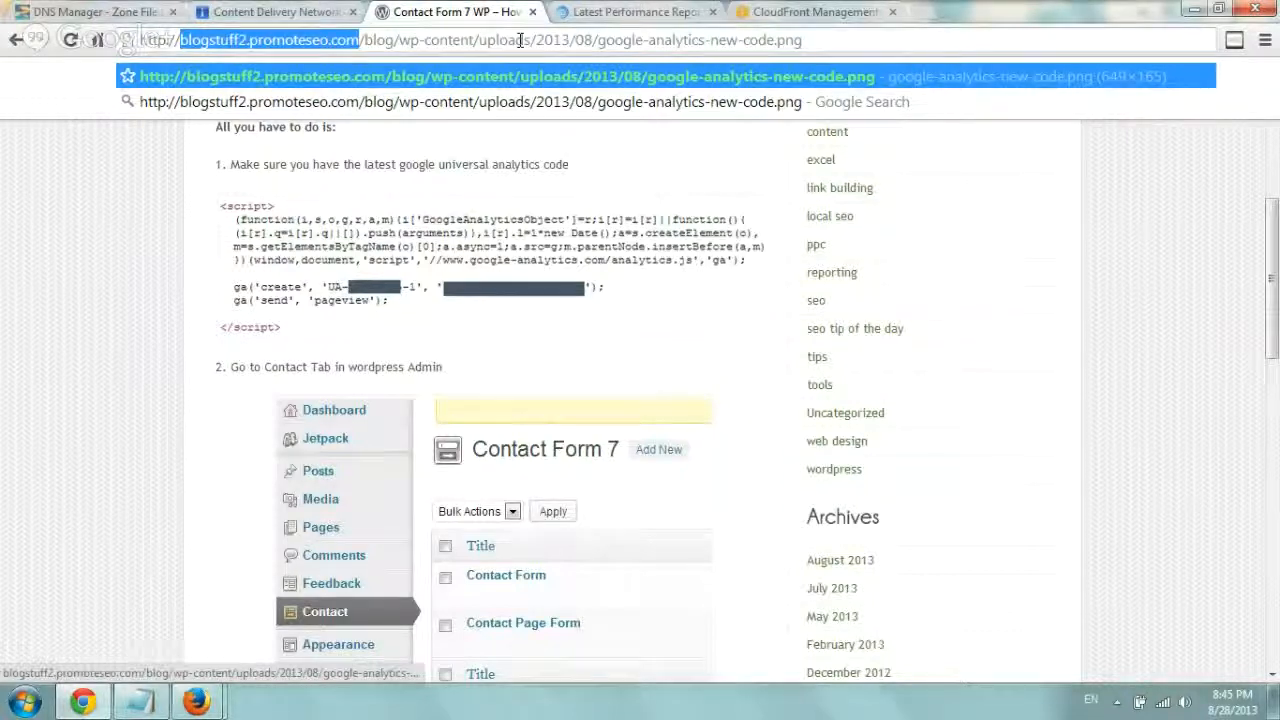
click(636, 12)
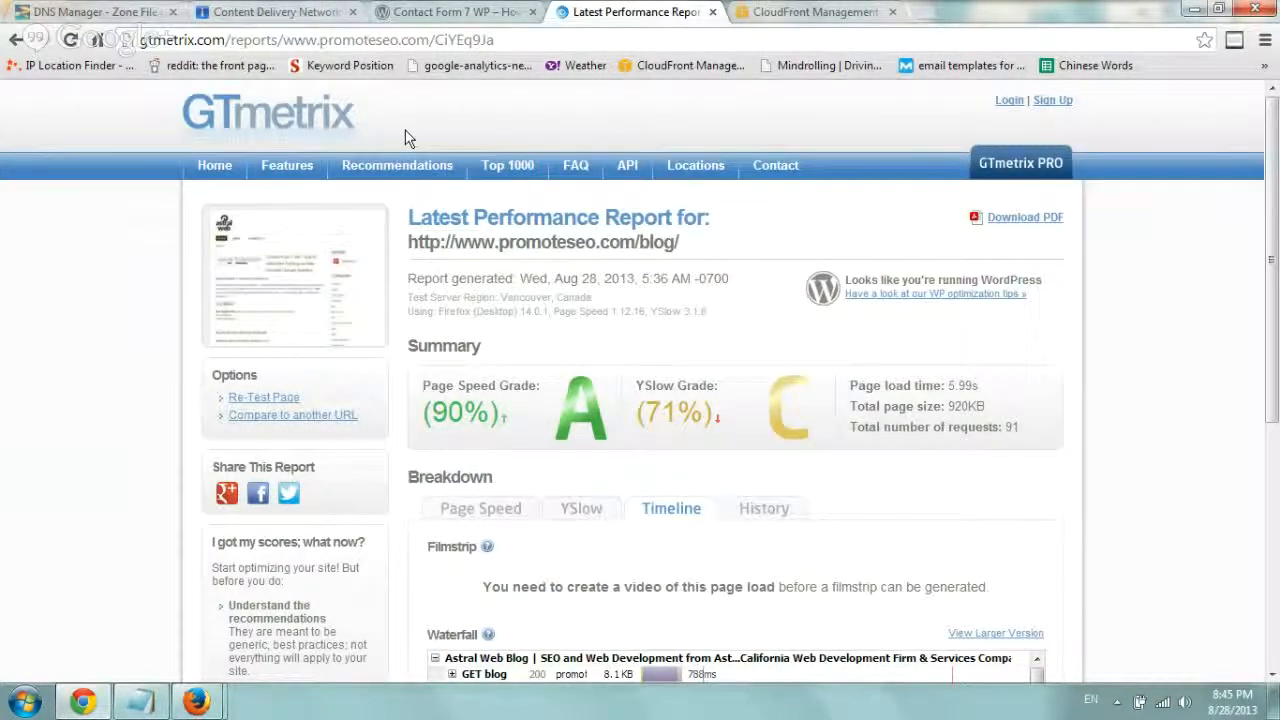
scroll(down, 3)
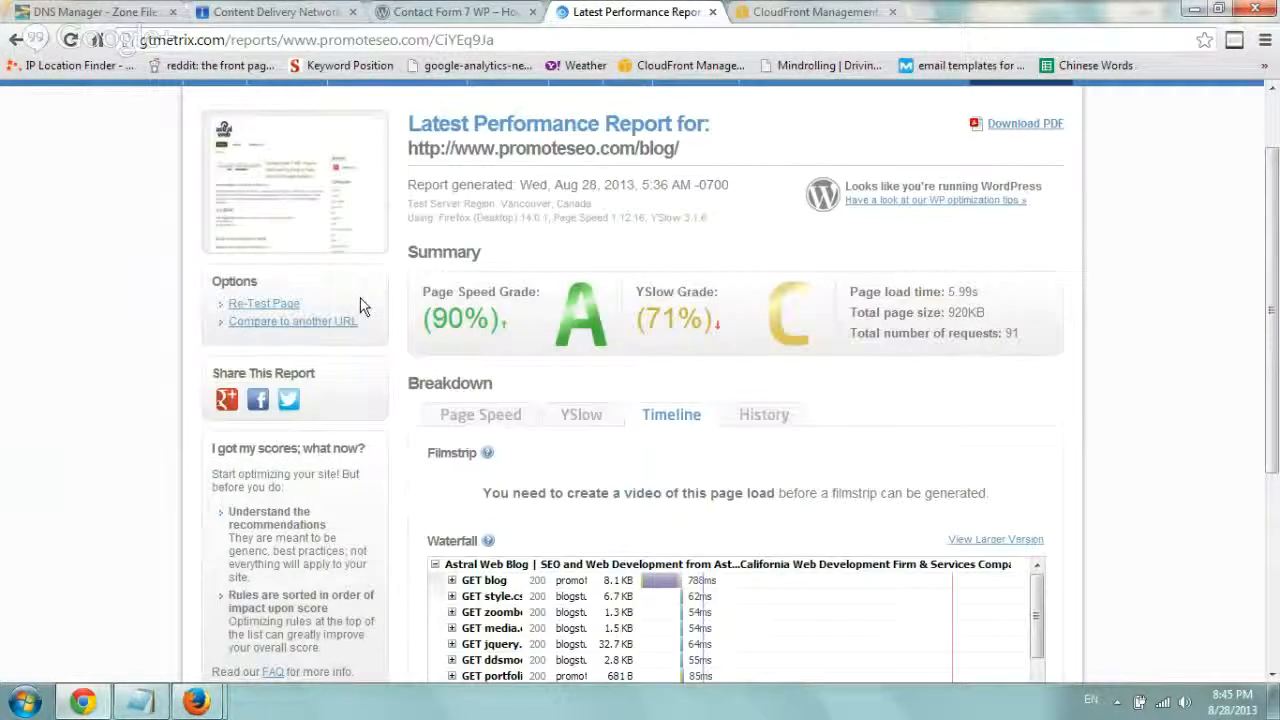
scroll(down, 3)
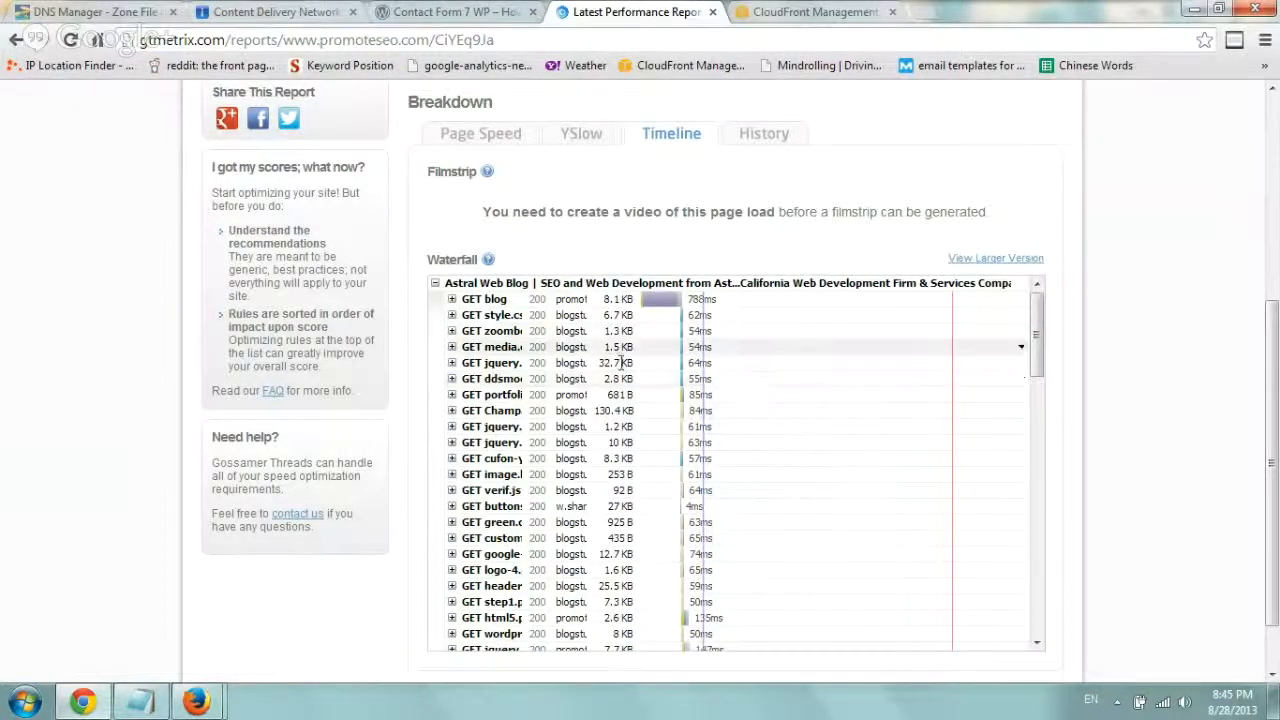
mouse_move(490, 362)
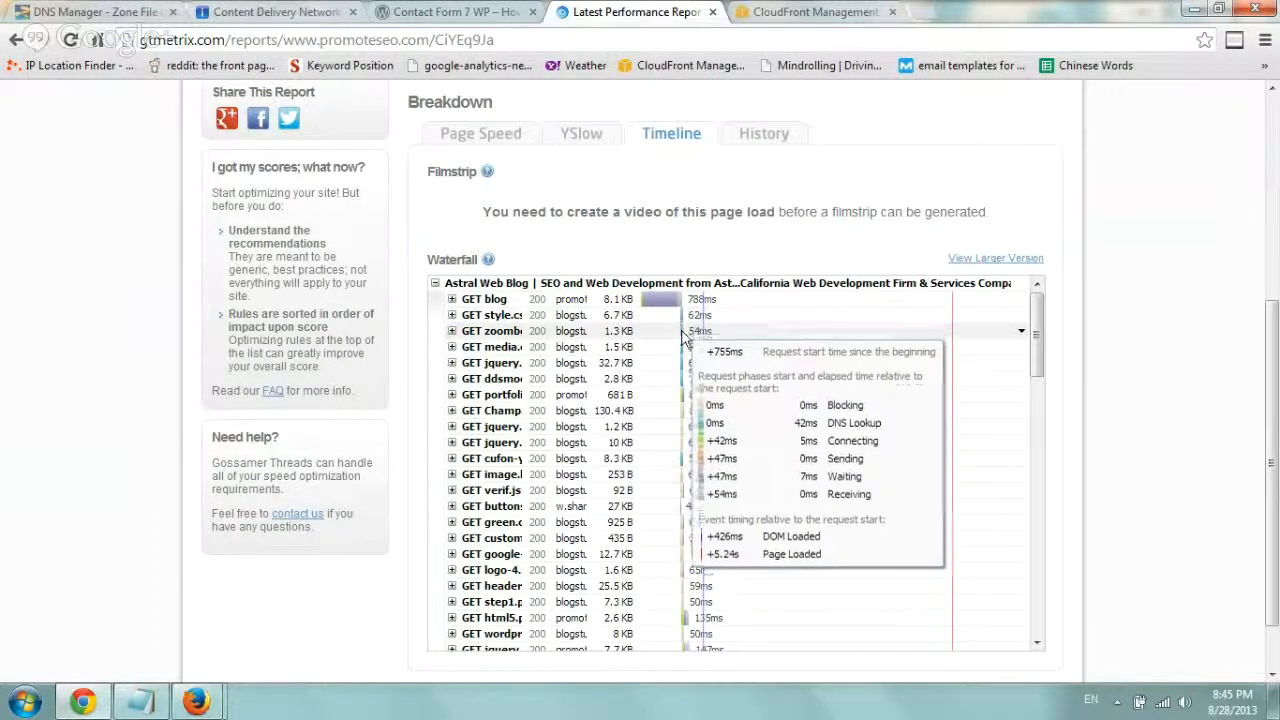
mouse_move(680, 490)
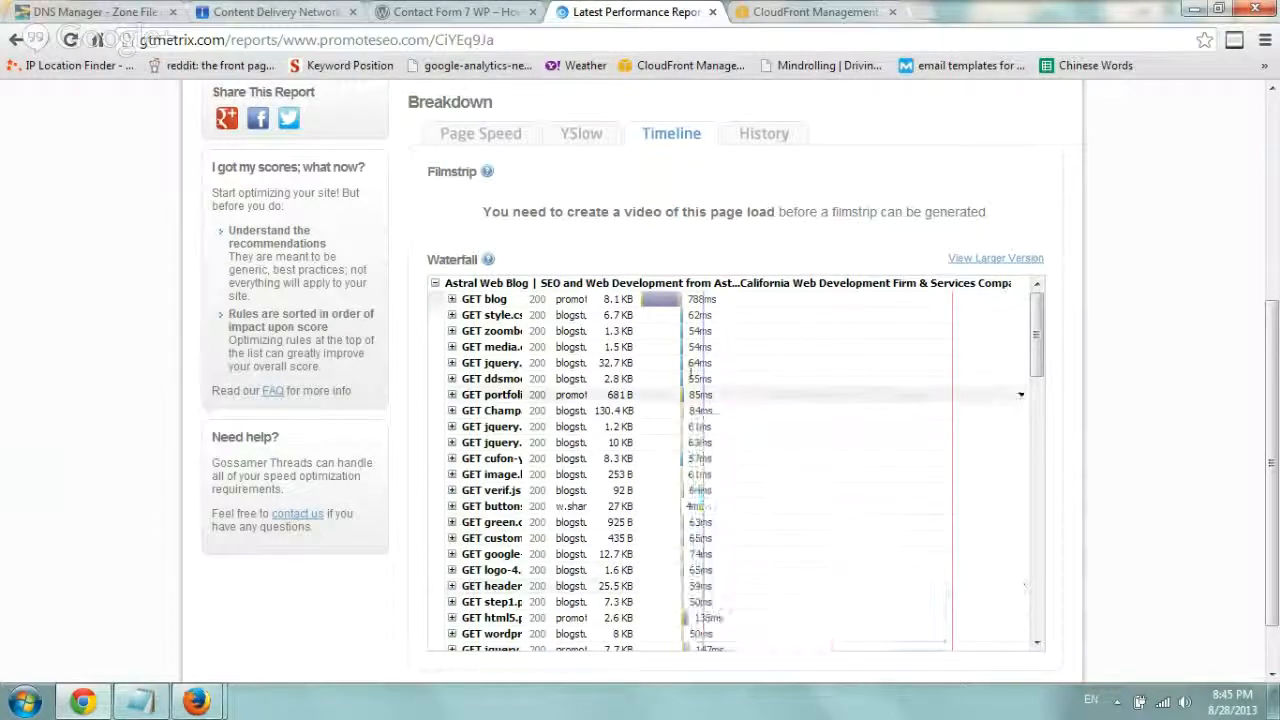
mouse_move(730, 462)
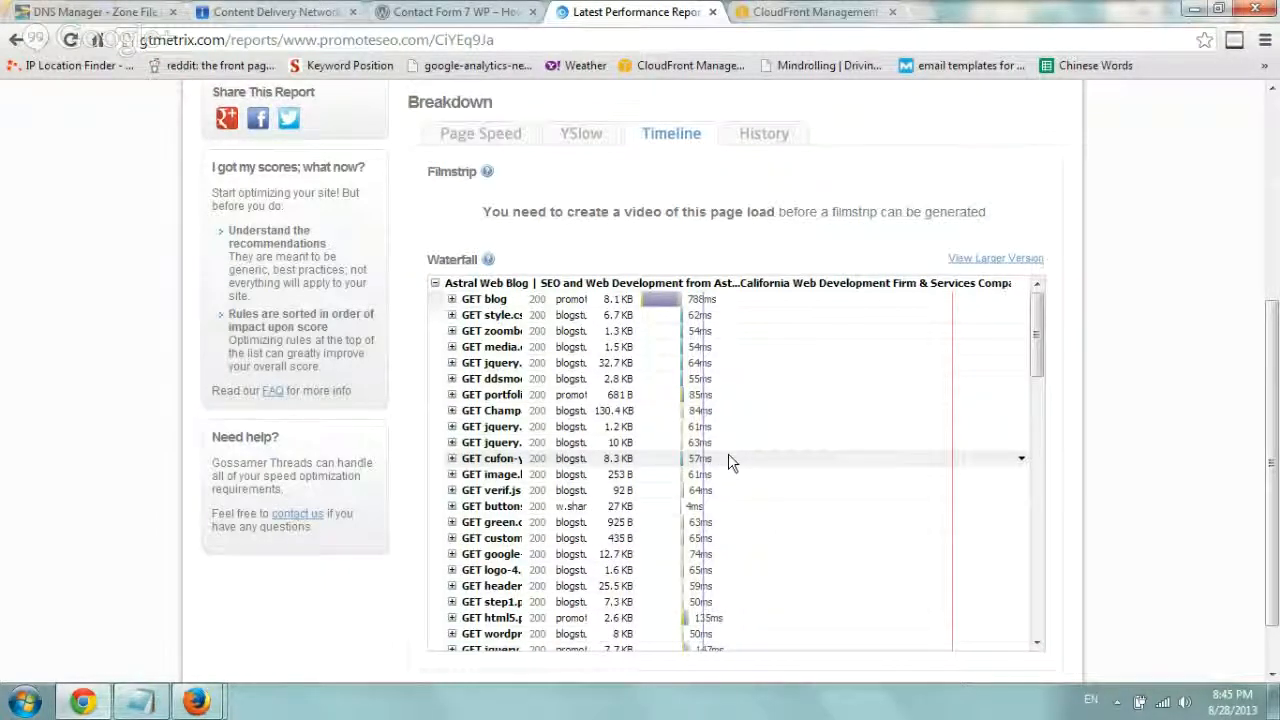